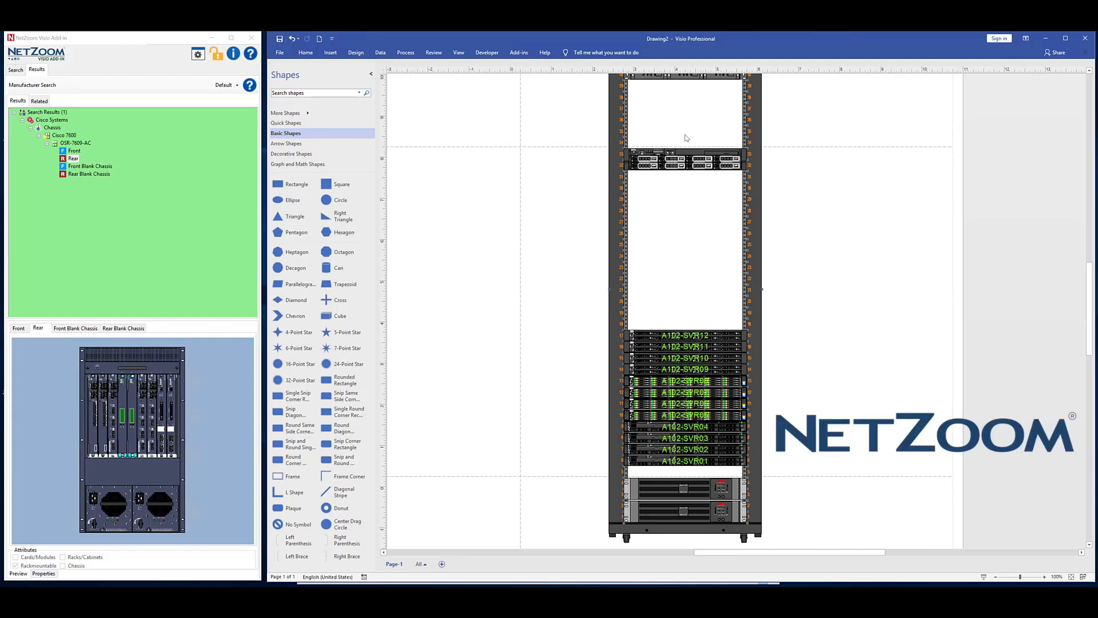
Go to Service.NetZoom.com in Chrome and sign in with the Emily@N… account
{"action": "type", "text": "Enhancing Your"}
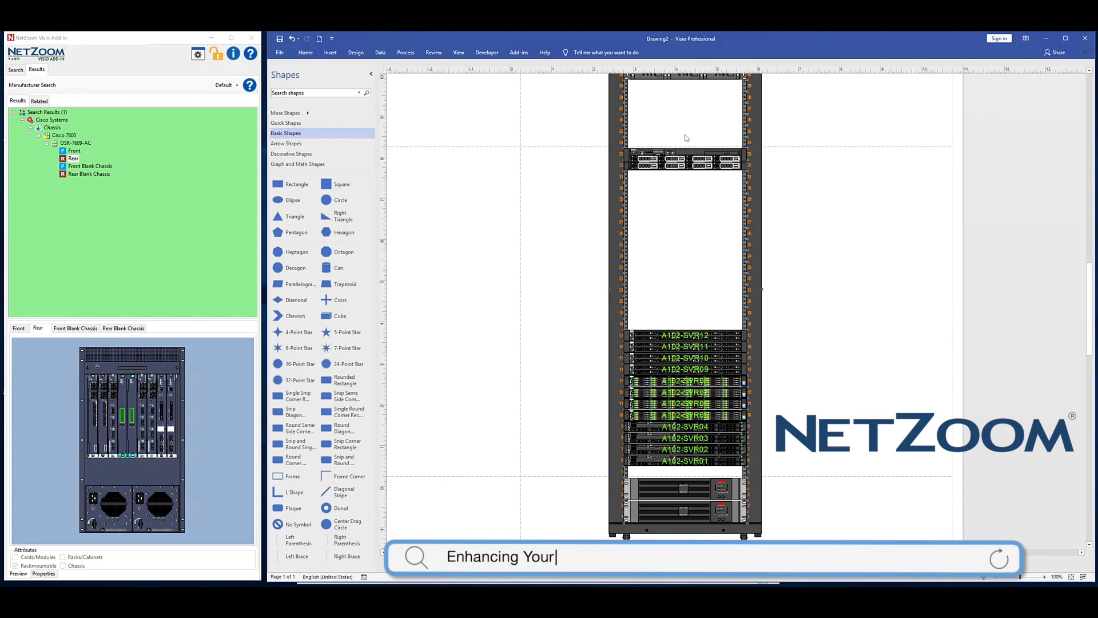
{"action": "type", "text": "Visio Stencils Product With The NetZoom Visio Add-In"}
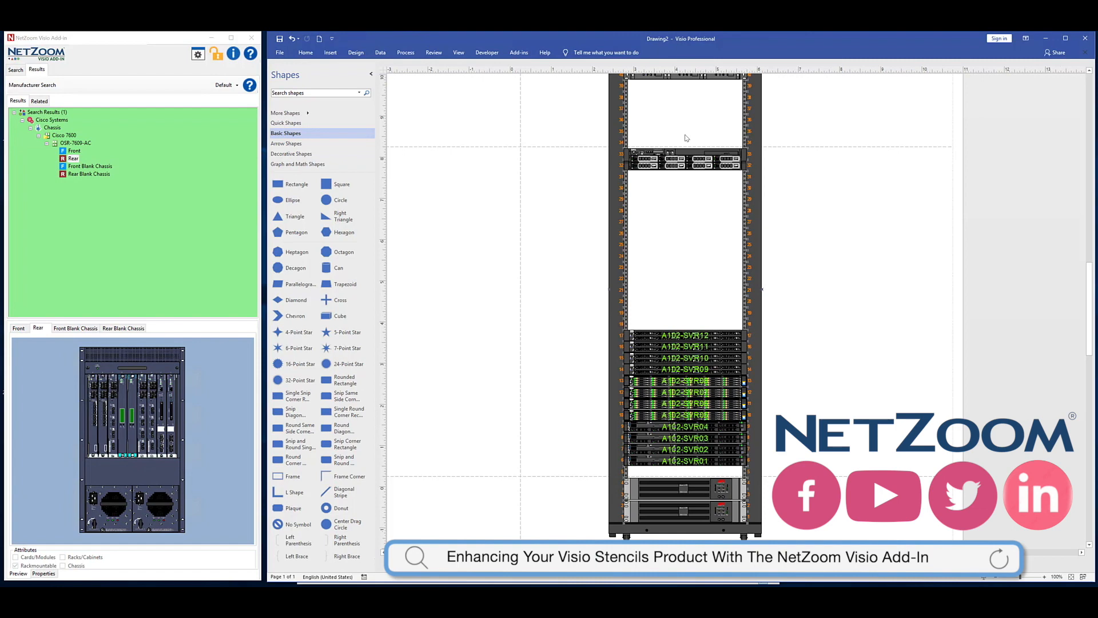
{"action": "type", "text": "www.NetZ"}
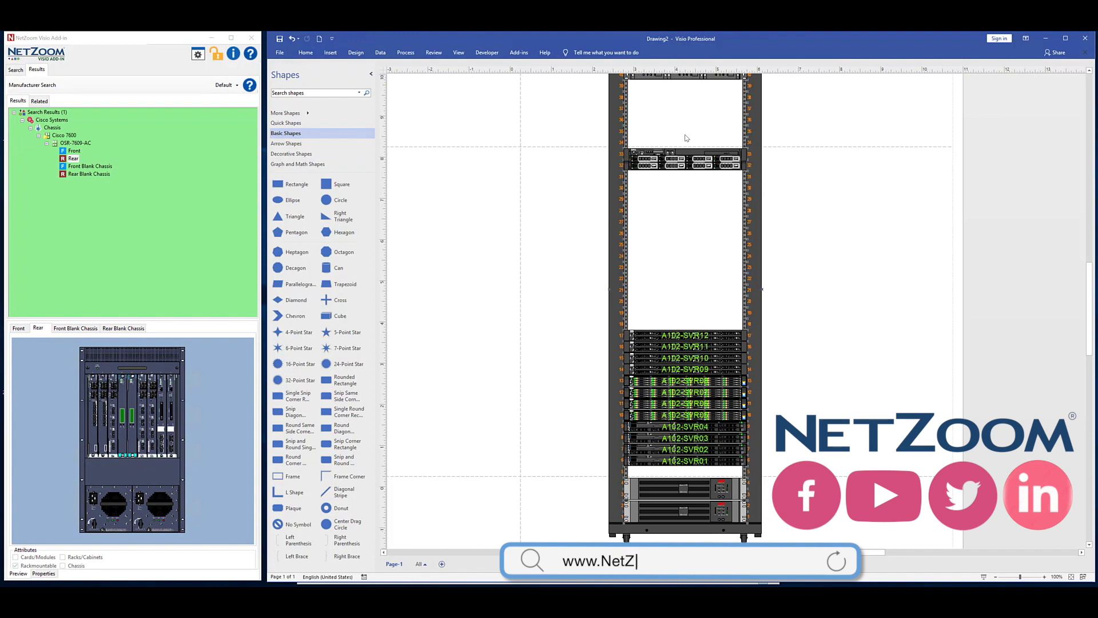
{"action": "type", "text": "oom"}
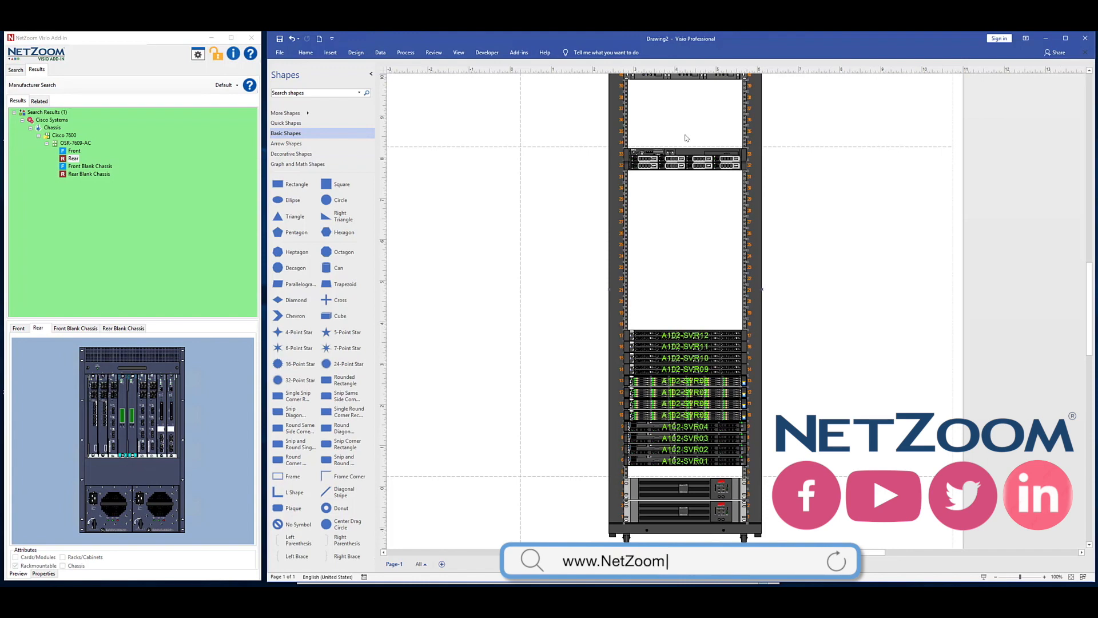
{"action": "type", "text": ".co"}
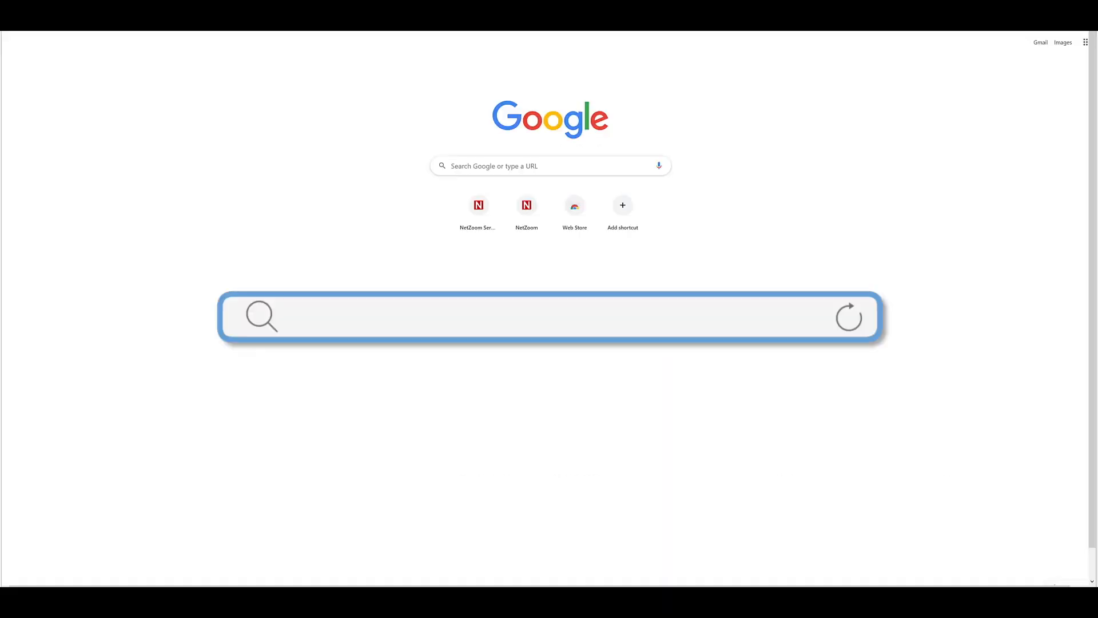
{"action": "type", "text": "Service.NetZ"}
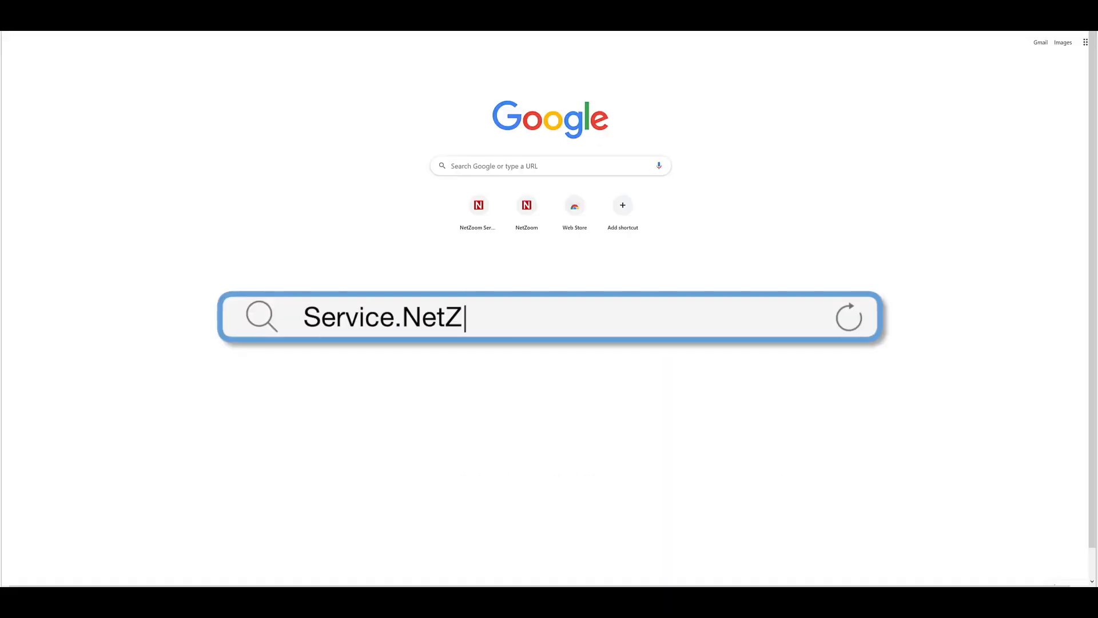
{"action": "type", "text": "oom.com"}
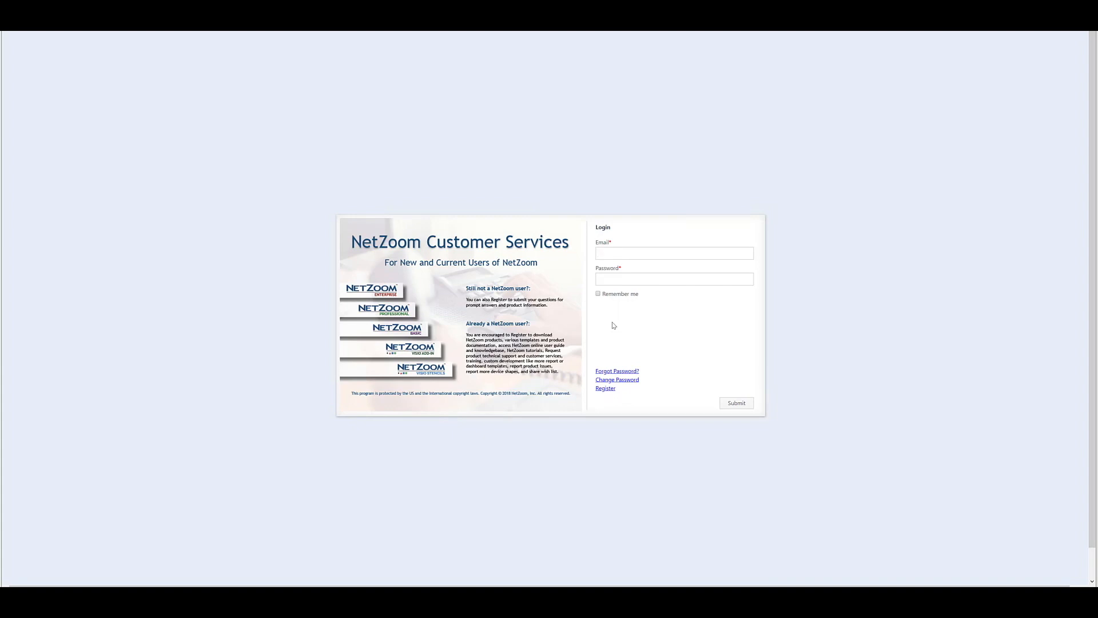
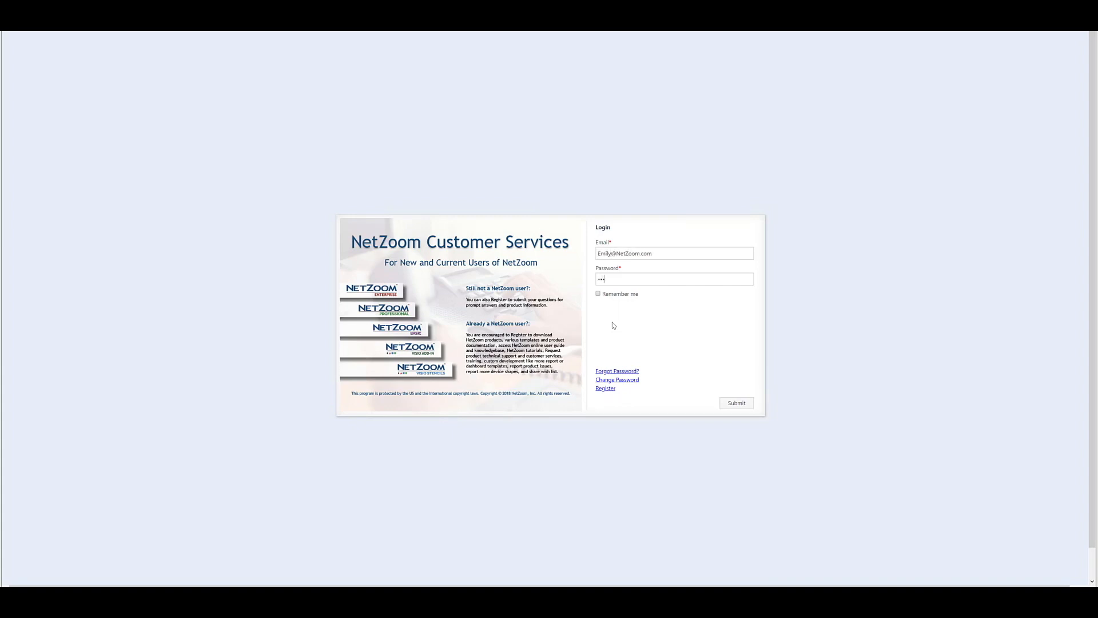
{"action": "left_click", "coordinate": [736, 403]}
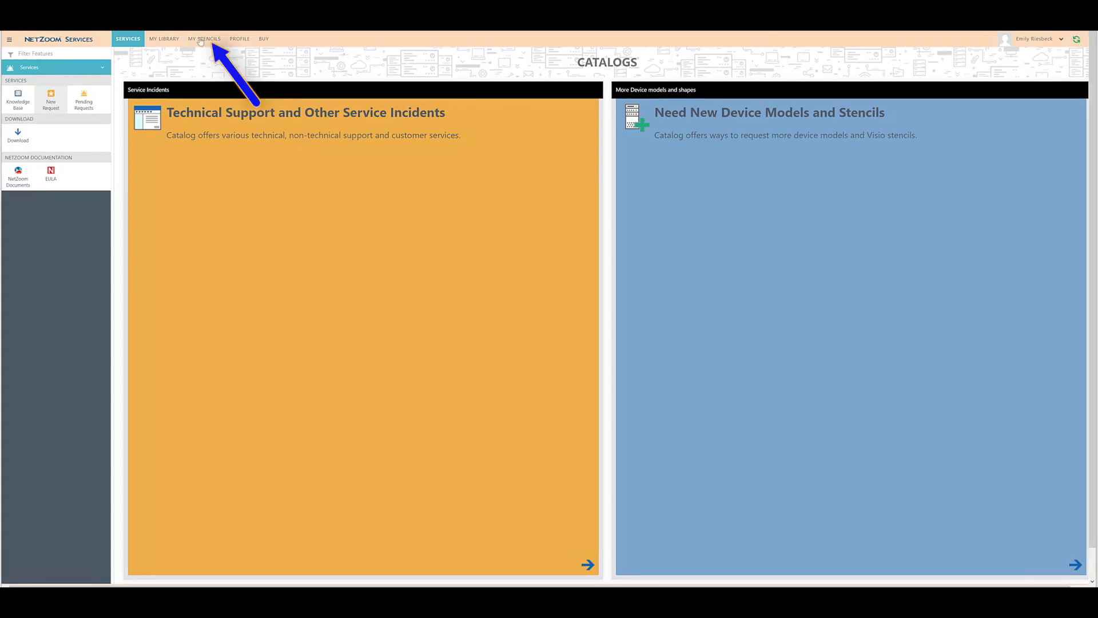
Open My Stencils to list the manufacturer stencil library
{"action": "left_click", "coordinate": [203, 38]}
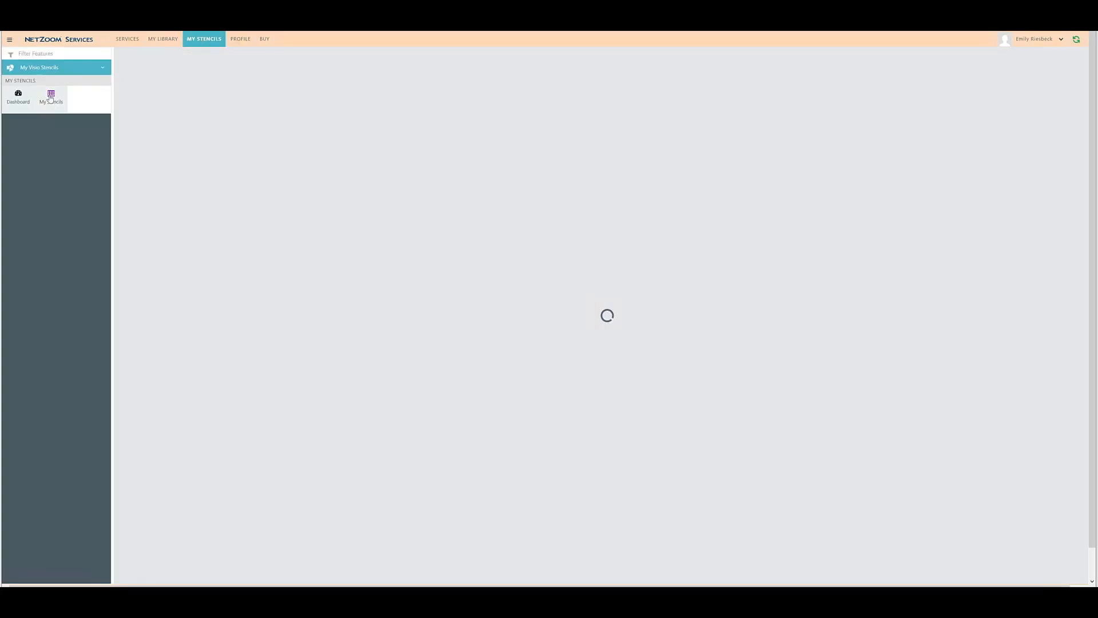
{"action": "left_click", "coordinate": [51, 97]}
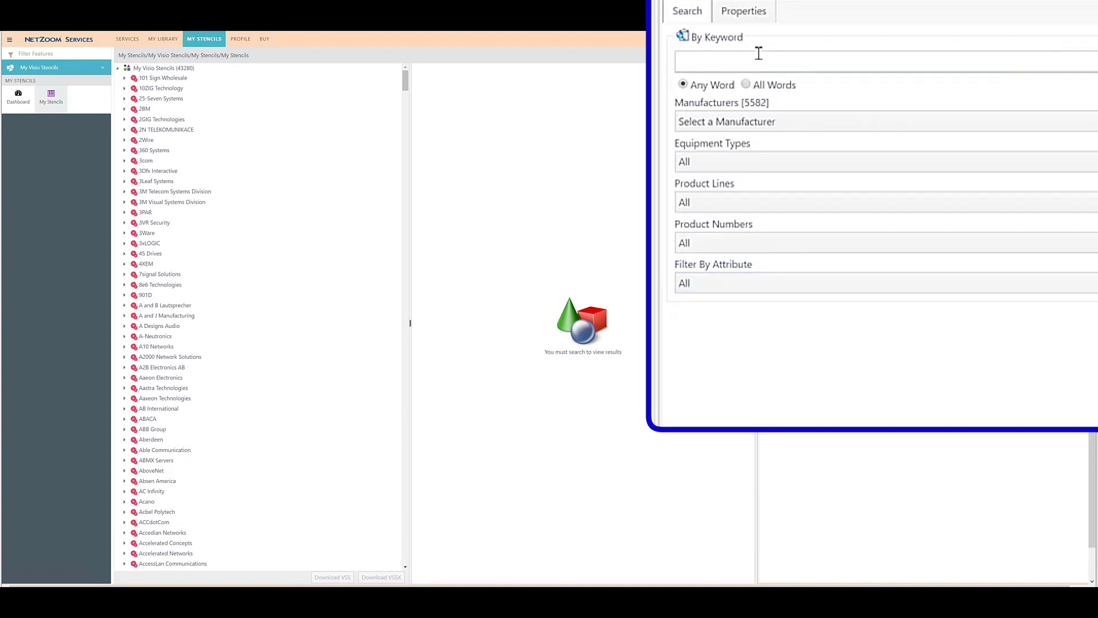
Search by keywords 'dell poweredg' with Dell Computer as the manufacturer
{"action": "type", "text": "dell"}
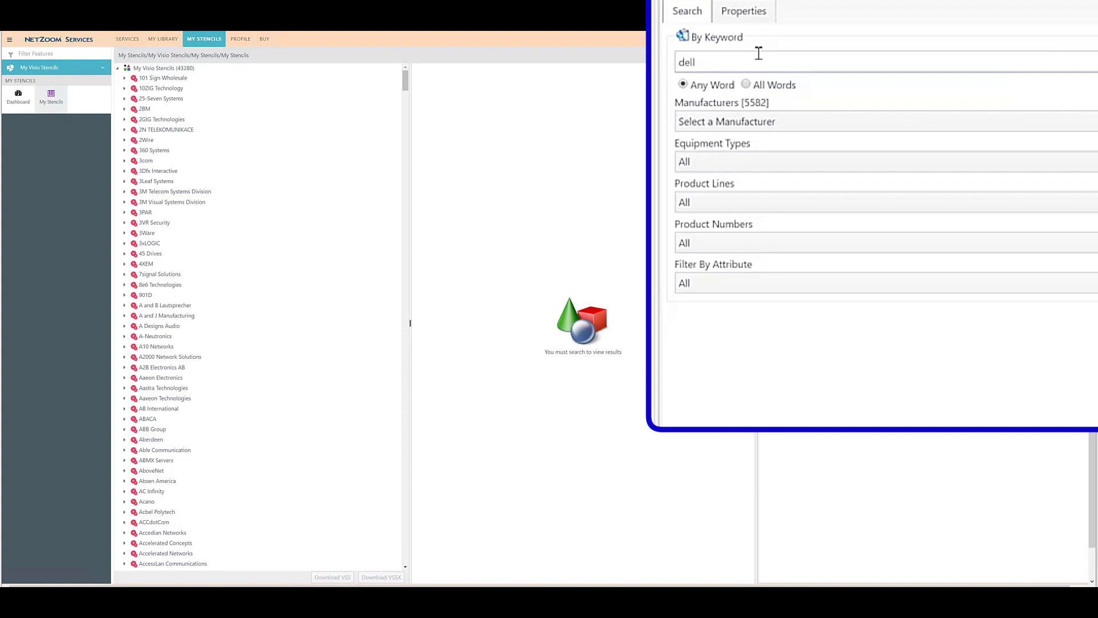
{"action": "type", "text": "poweredge"}
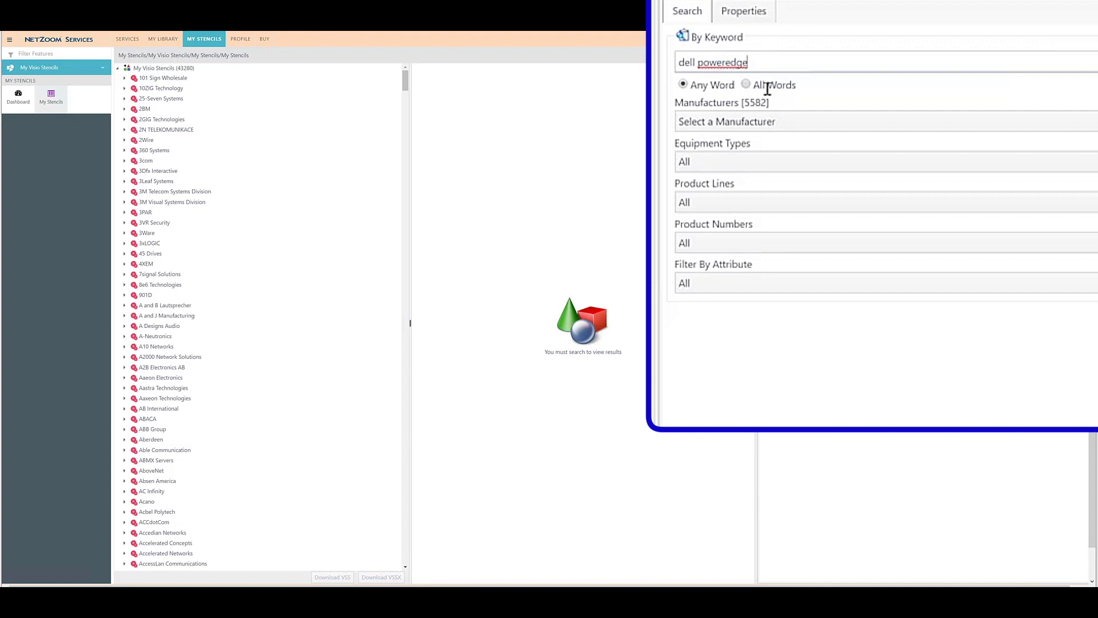
{"action": "left_click", "coordinate": [746, 84]}
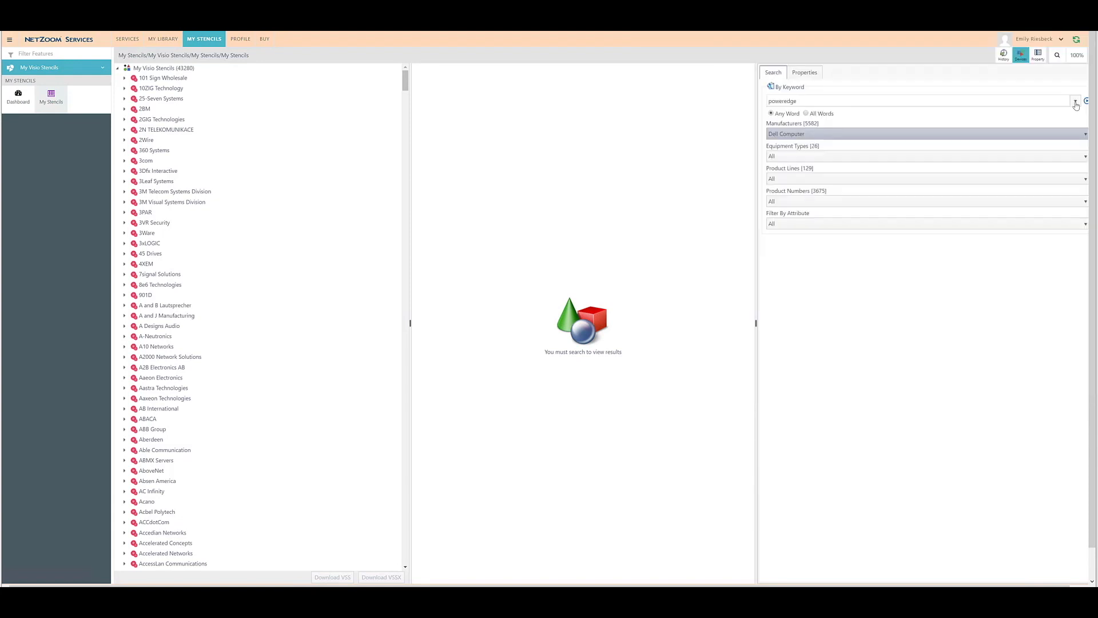
{"action": "left_click", "coordinate": [1077, 102]}
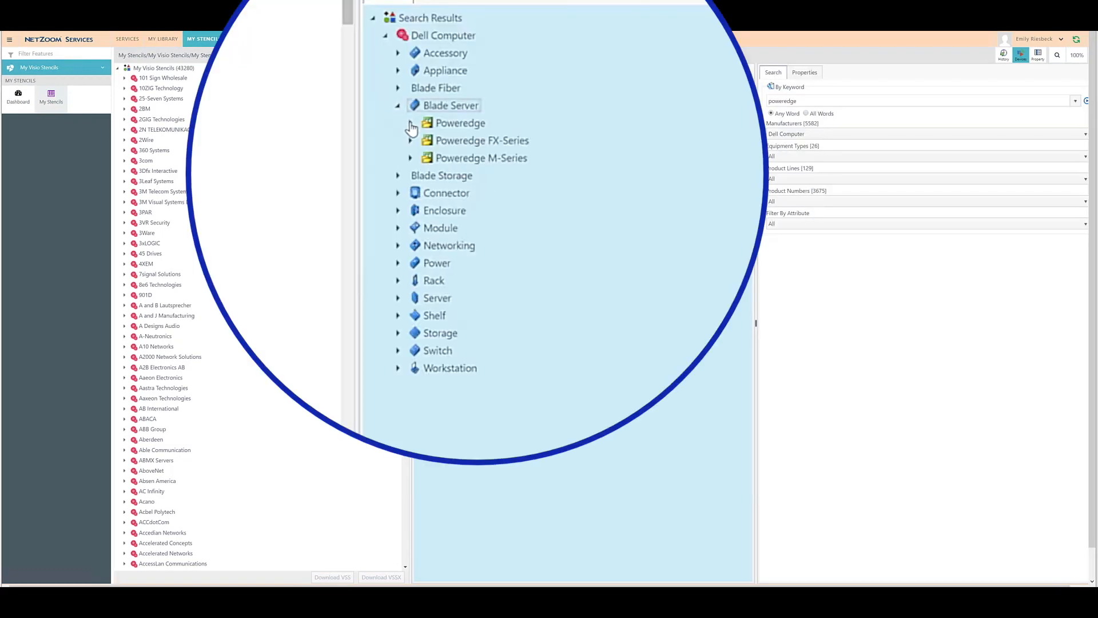
Expand Poweredge > FC640 and preview the Front Blank Chassis shape
{"action": "left_click", "coordinate": [411, 122]}
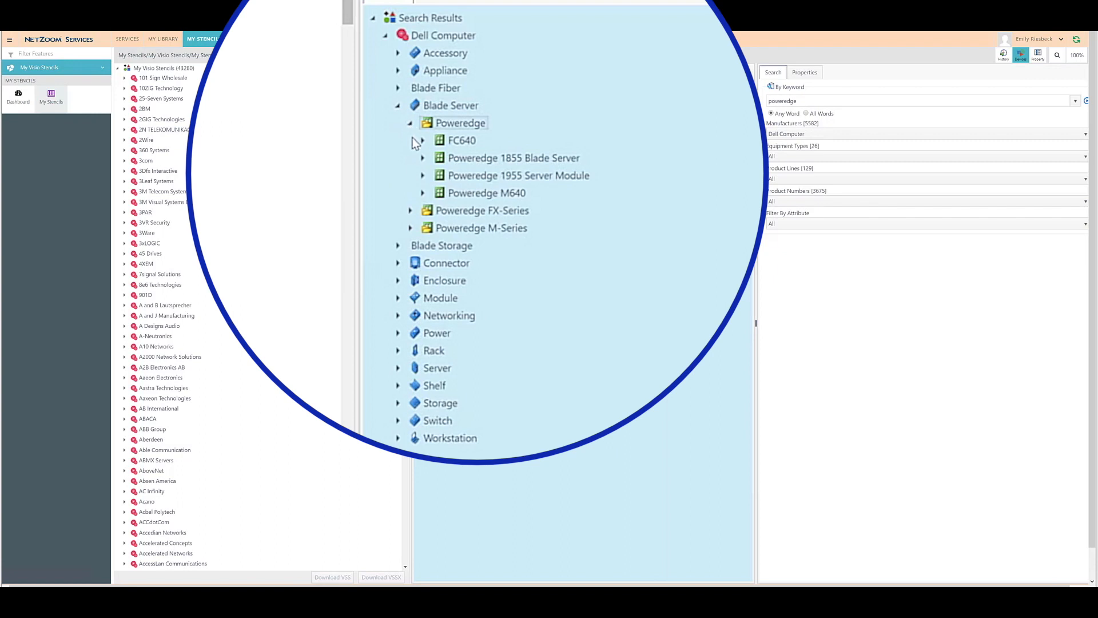
{"action": "left_click", "coordinate": [461, 140]}
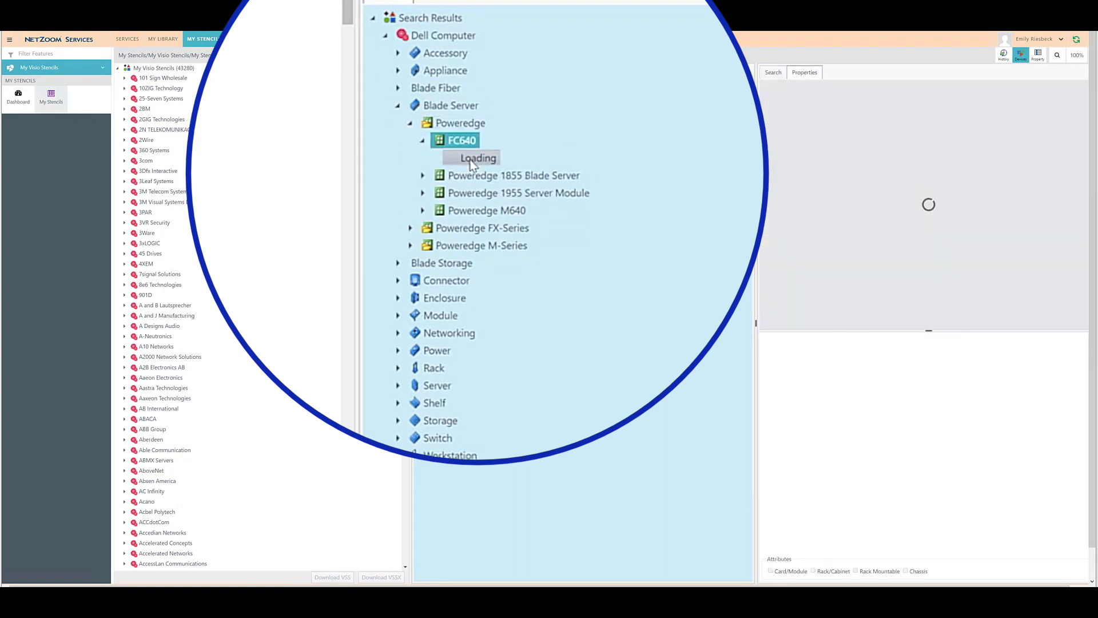
{"action": "left_click", "coordinate": [460, 140]}
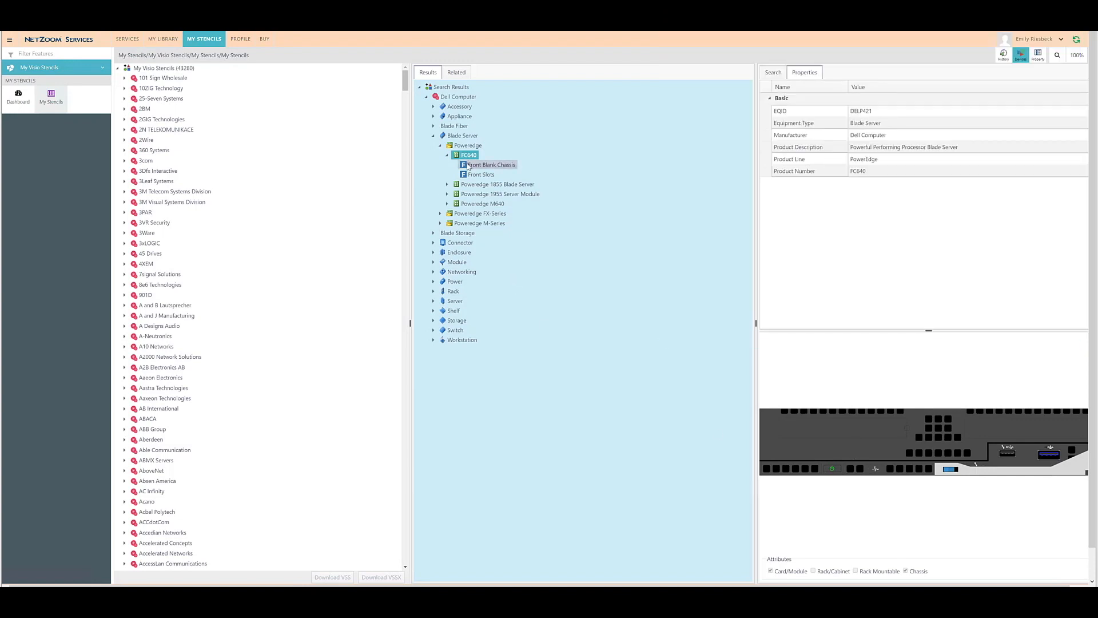
Select the 2GIG Technologies CP2 Control Panel stencil and download it as VSS
{"action": "left_click_drag", "start_coordinate": [469, 155], "coordinate": [231, 205]}
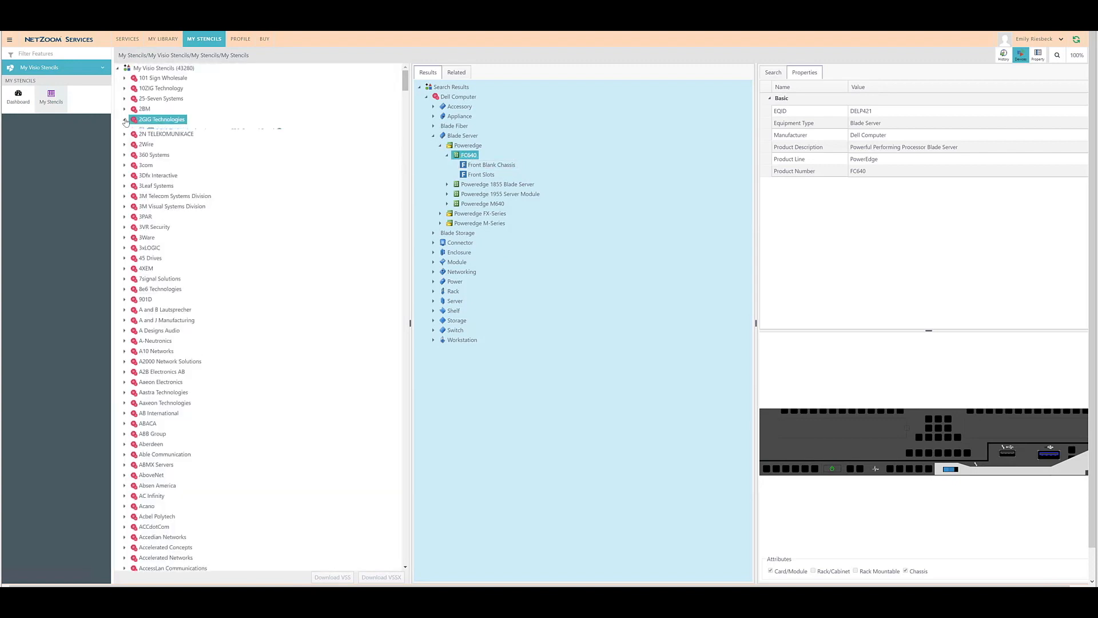
{"action": "left_click", "coordinate": [125, 119]}
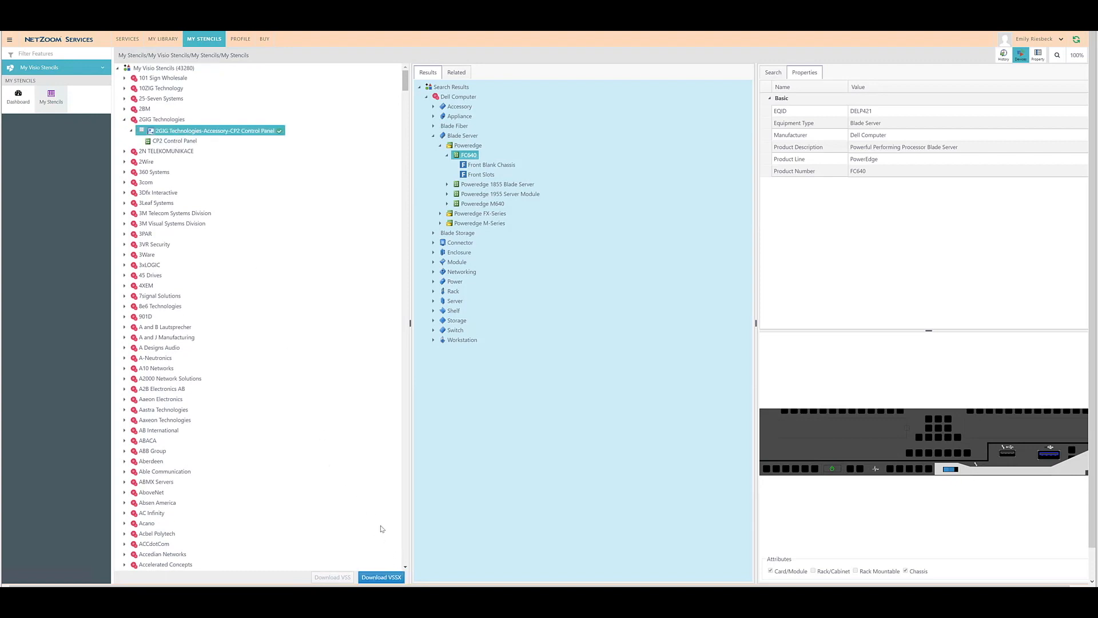
{"action": "left_click", "coordinate": [381, 576]}
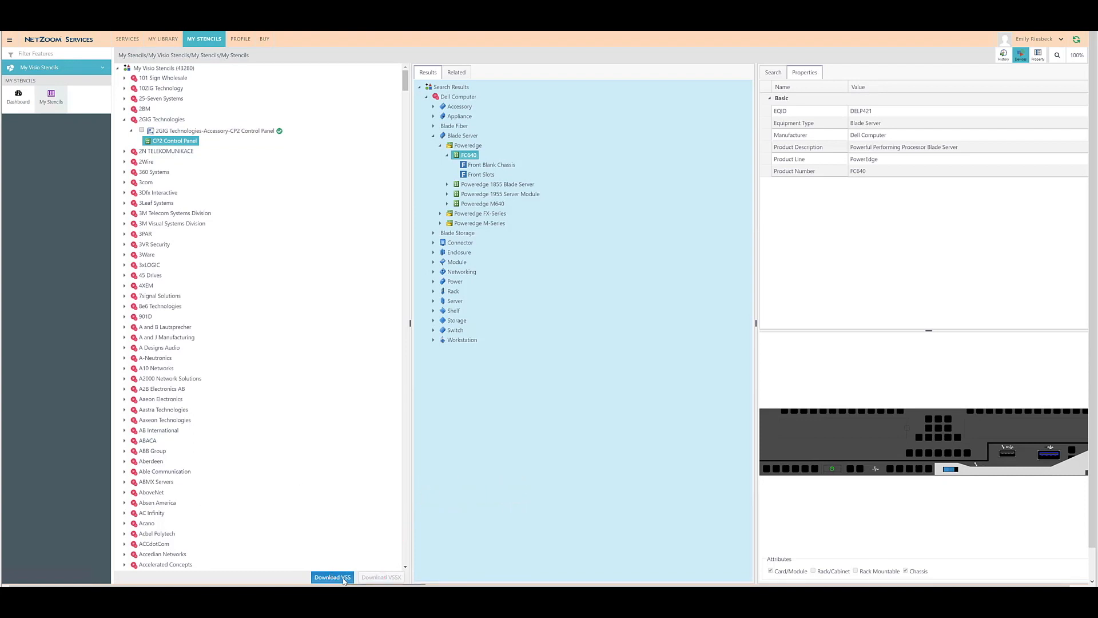
{"action": "left_click", "coordinate": [332, 577]}
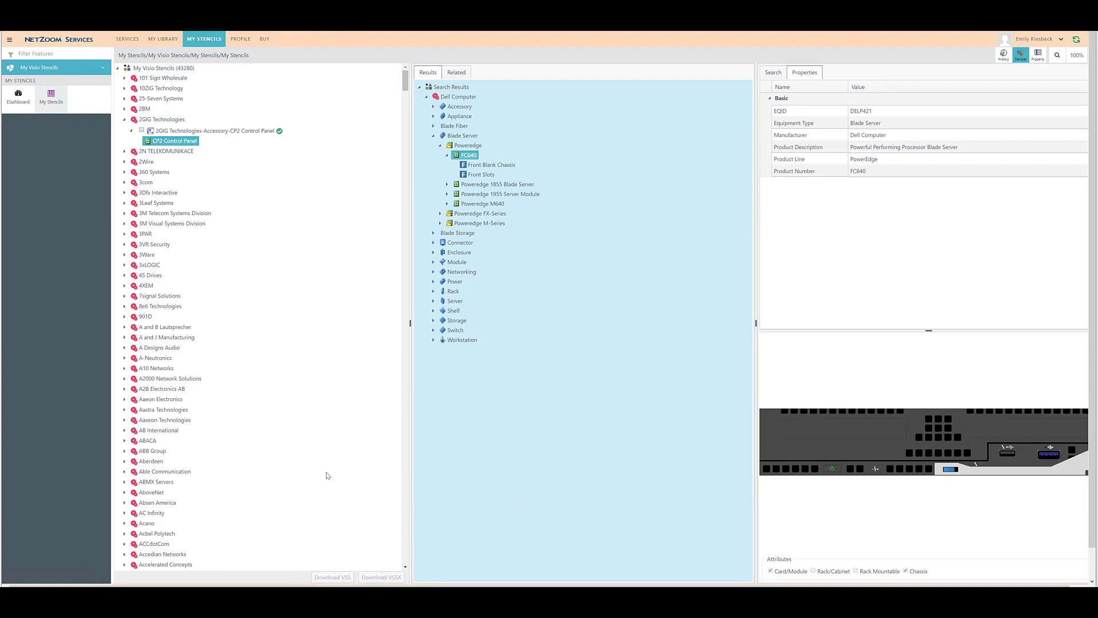
{"action": "mouse_move", "coordinate": [172, 232]}
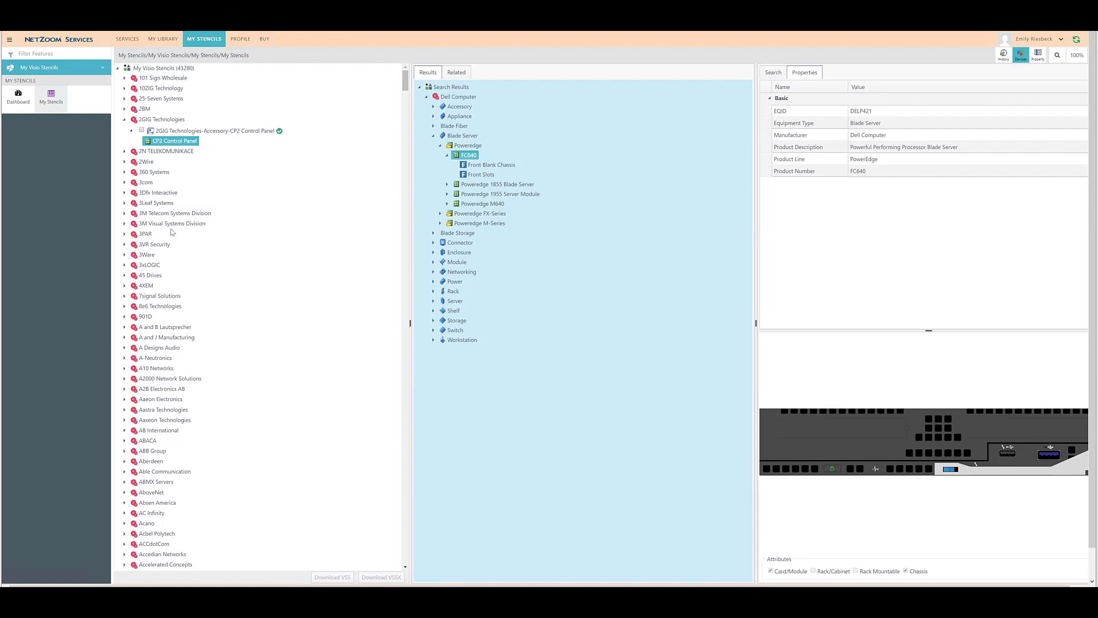
{"action": "mouse_move", "coordinate": [1005, 71]}
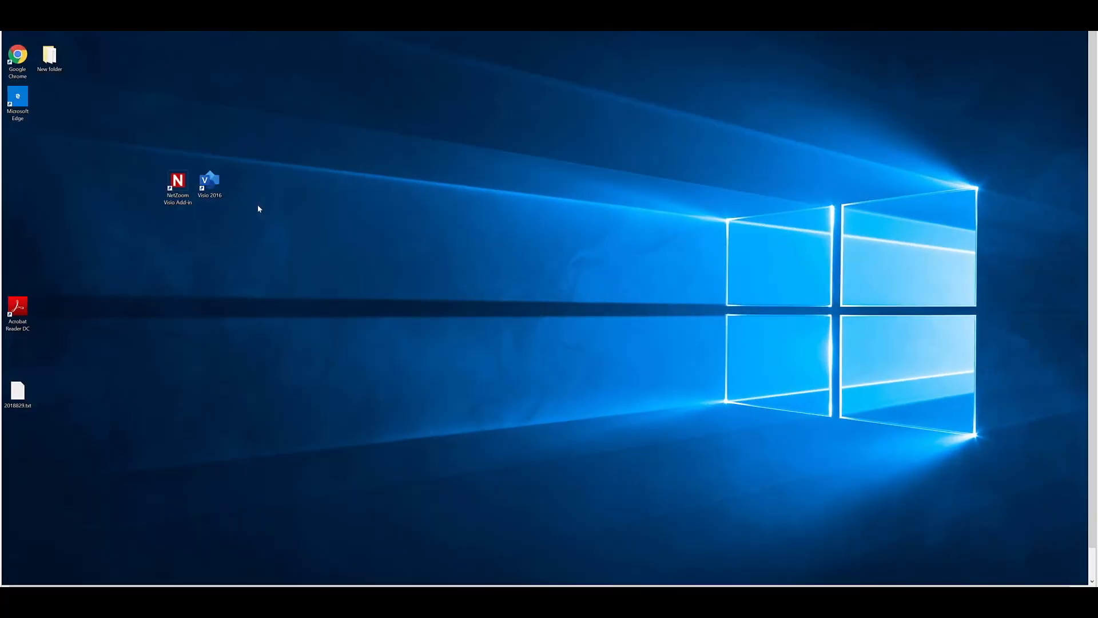
{"action": "mouse_move", "coordinate": [180, 232]}
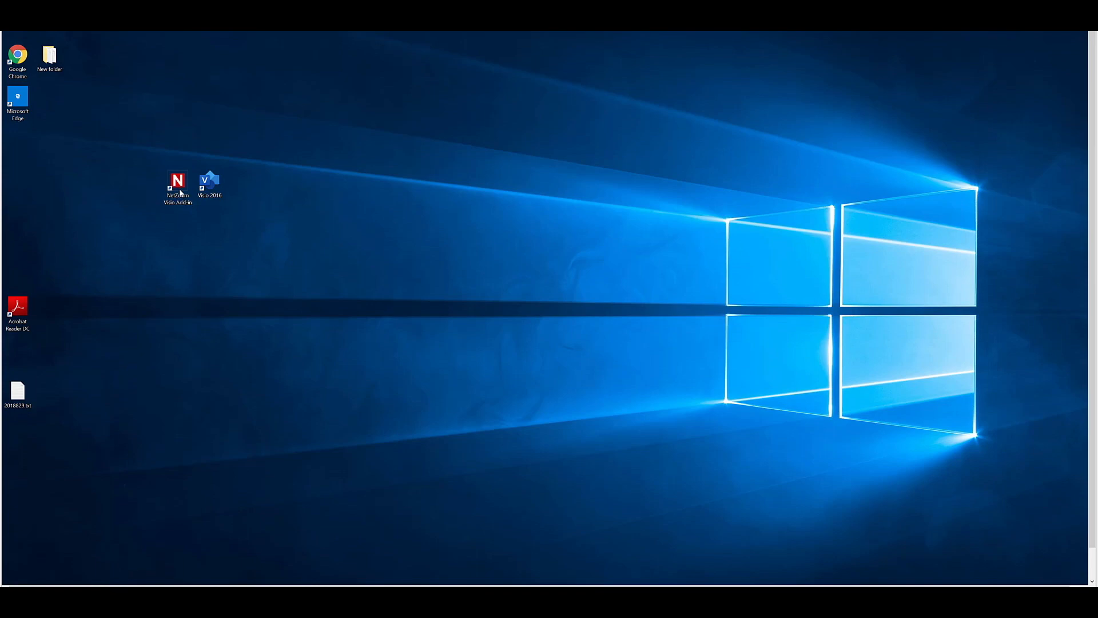
Launch the NetZoom Visio Add-in shortcut and continue past the unhandled exception dialog
{"action": "left_click", "coordinate": [176, 183]}
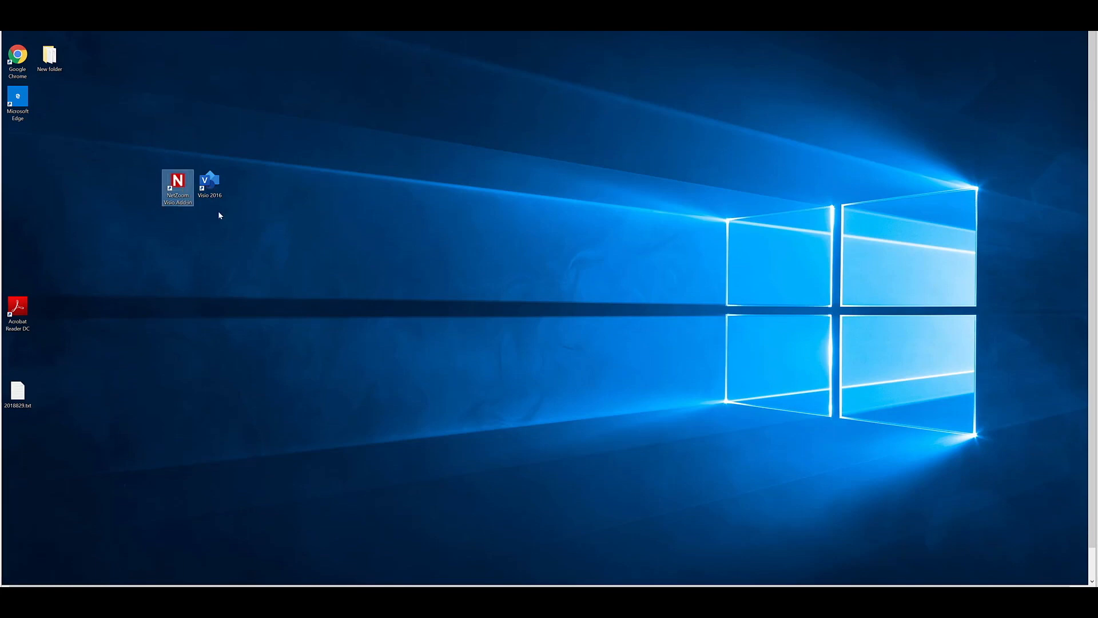
{"action": "double_click", "coordinate": [177, 184]}
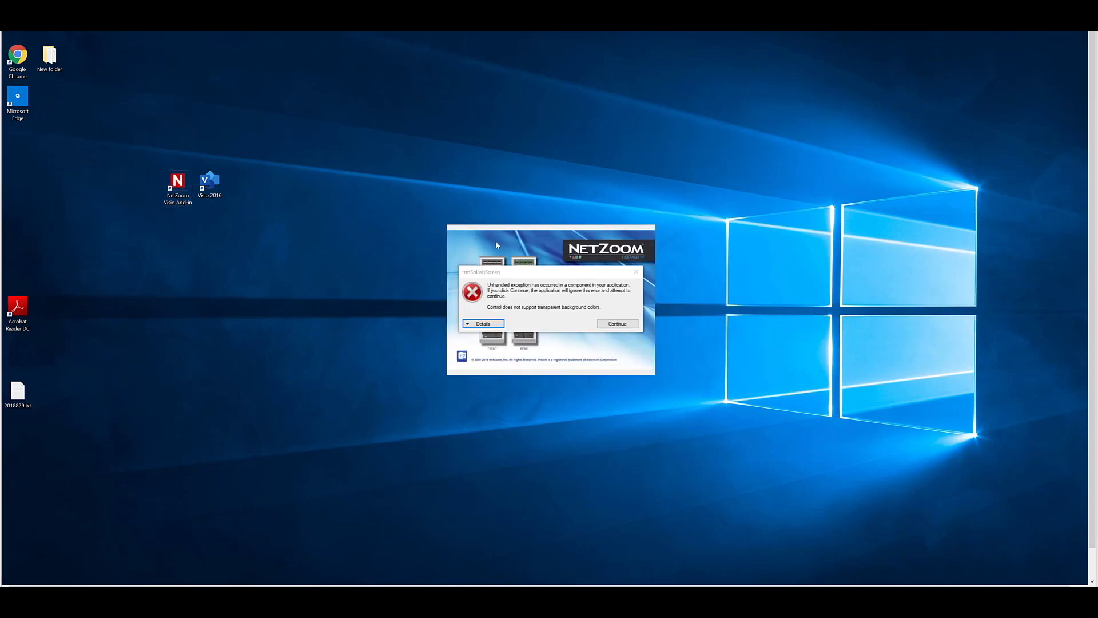
{"action": "left_click", "coordinate": [617, 324]}
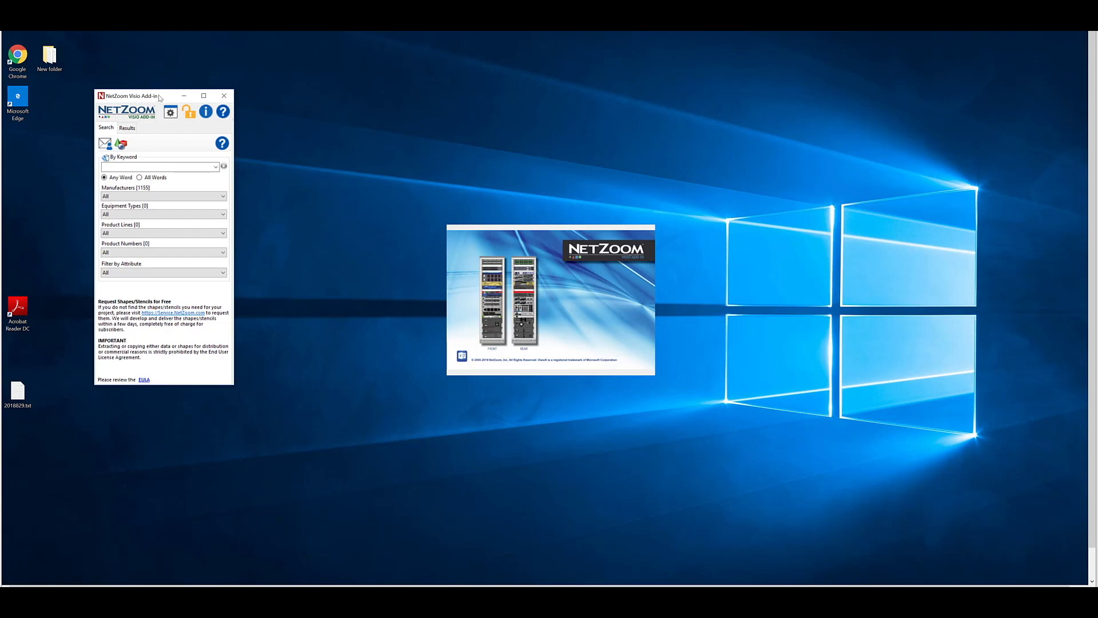
{"action": "left_click_drag", "start_coordinate": [133, 96], "coordinate": [330, 113]}
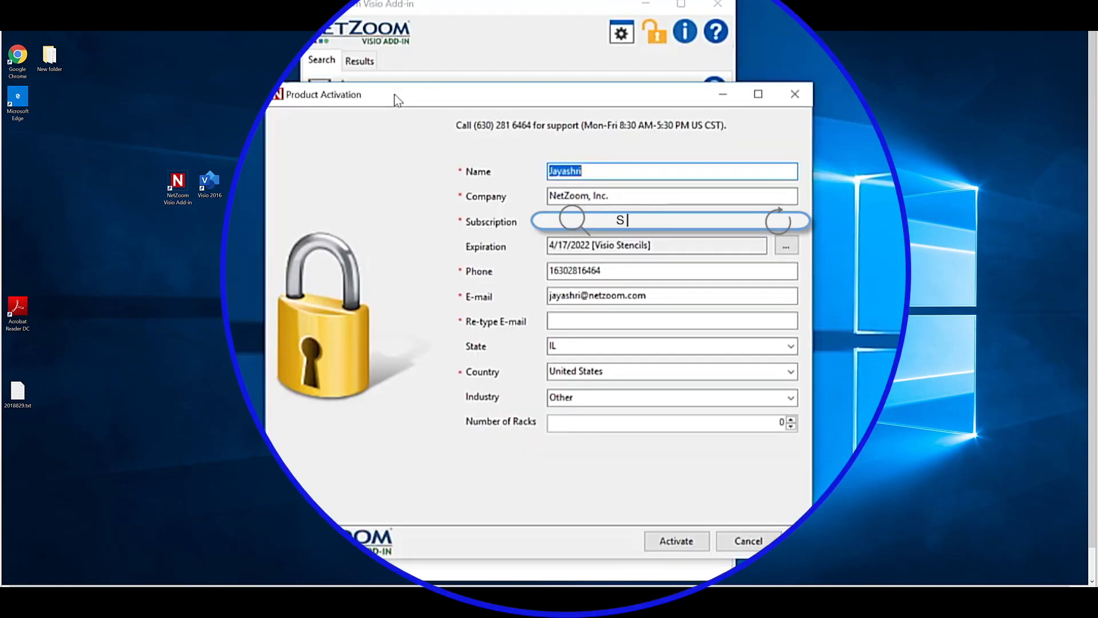
{"action": "type", "text": "ubscr"}
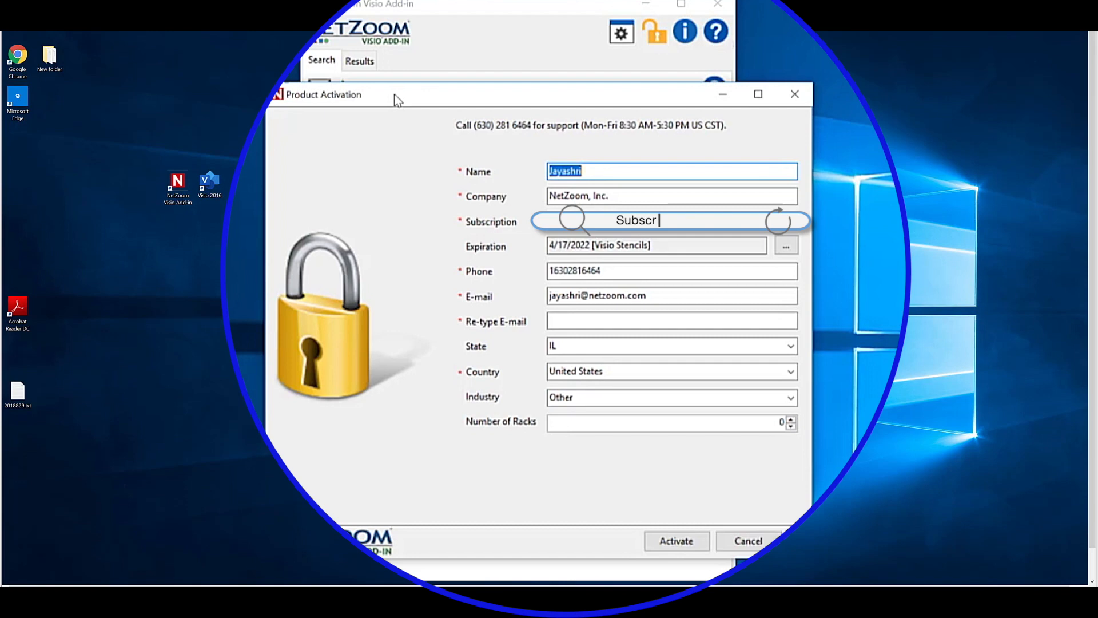
{"action": "type", "text": "iption"}
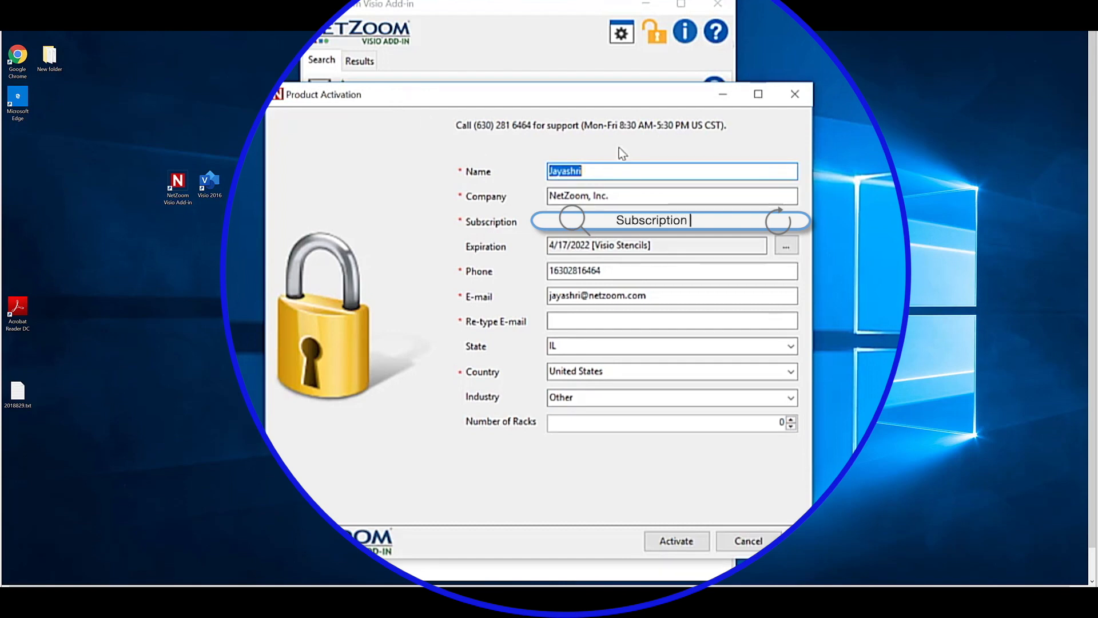
{"action": "type", "text": "Numb"}
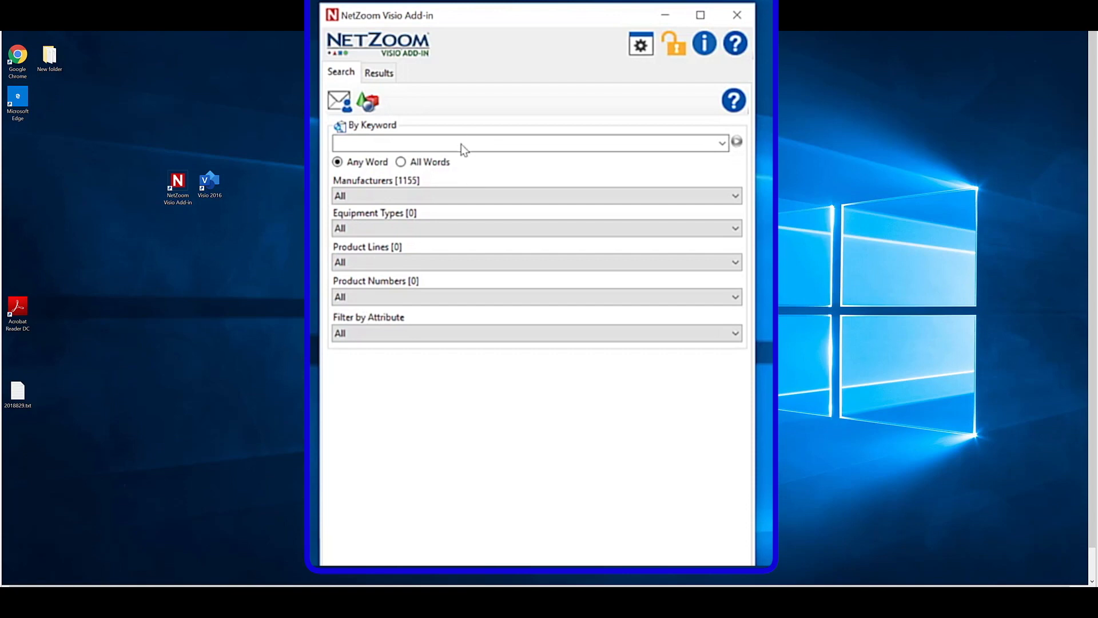
Search the add-in for 'power', expand FC640 and view its shape properties
{"action": "left_click", "coordinate": [462, 142]}
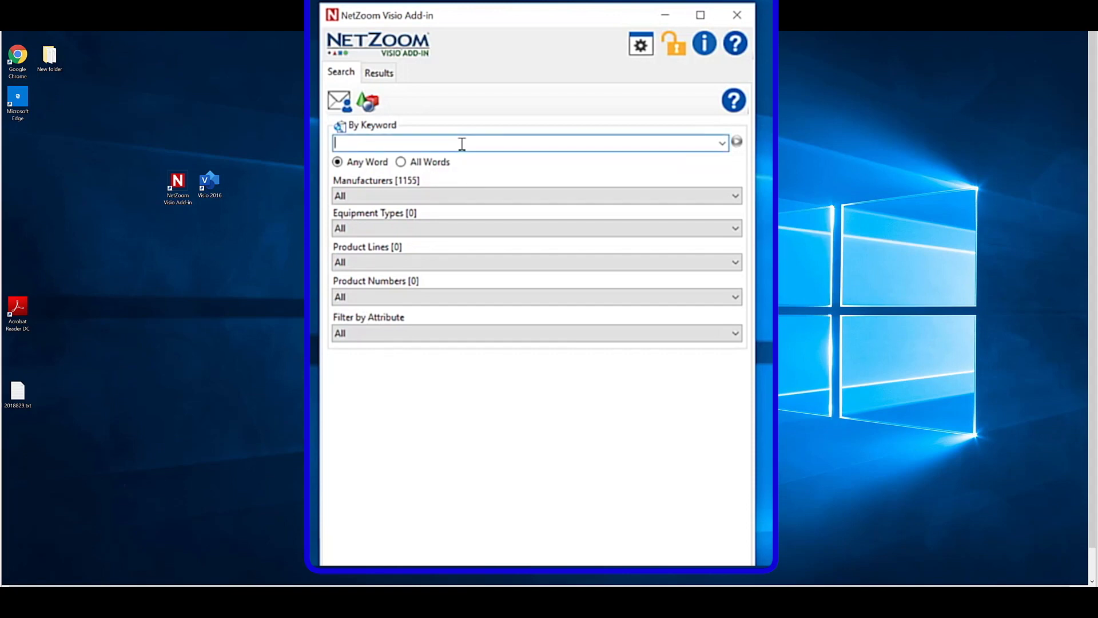
{"action": "type", "text": "poweredge"}
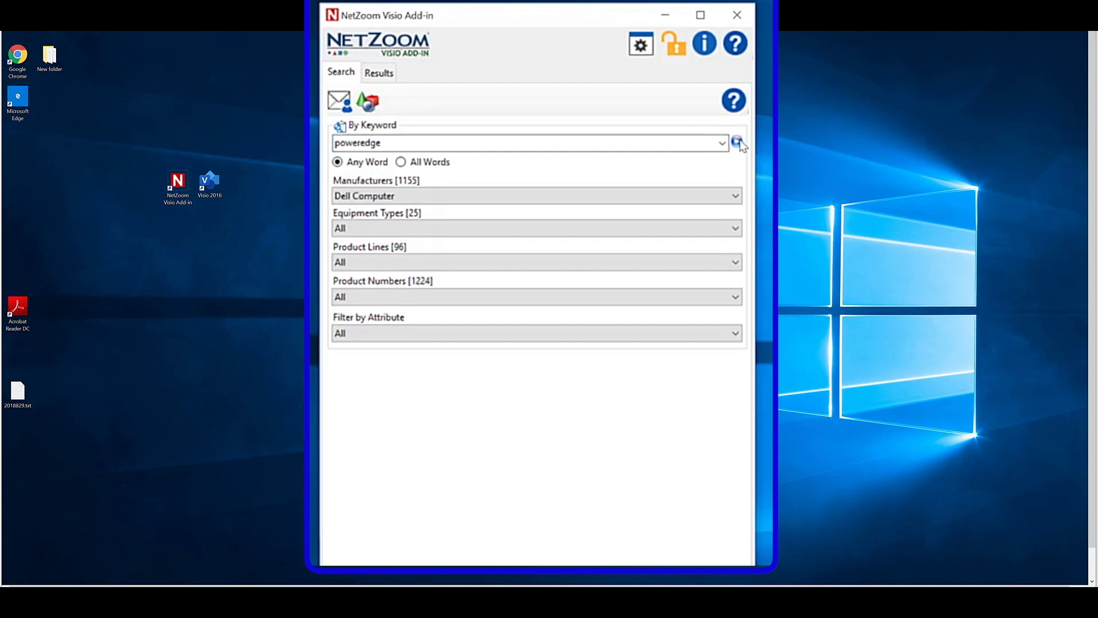
{"action": "left_click", "coordinate": [737, 143]}
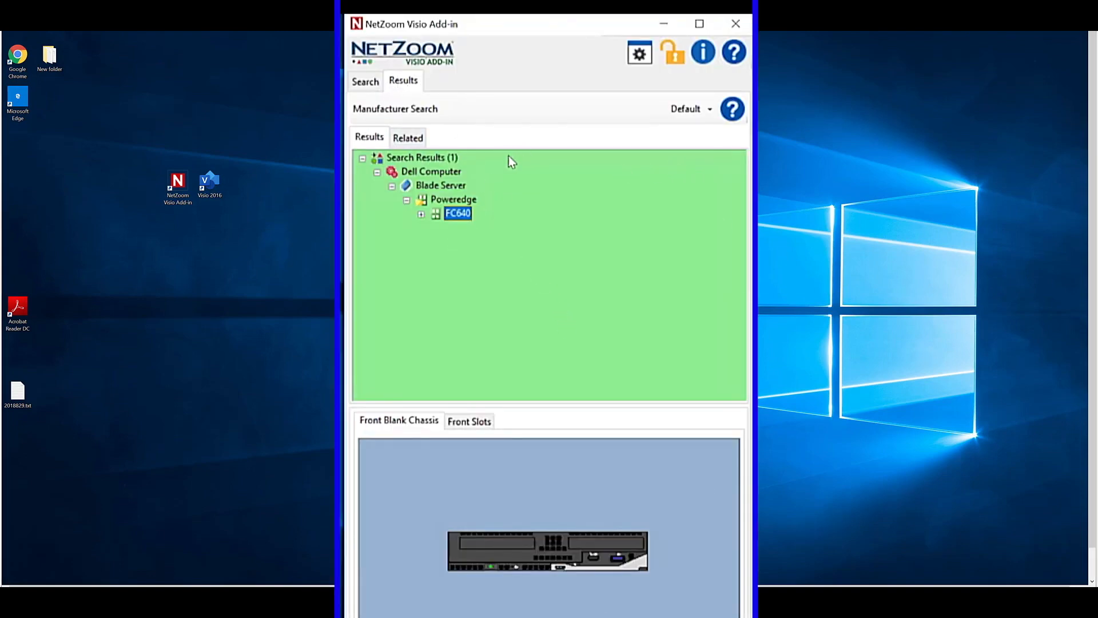
{"action": "left_click", "coordinate": [421, 213]}
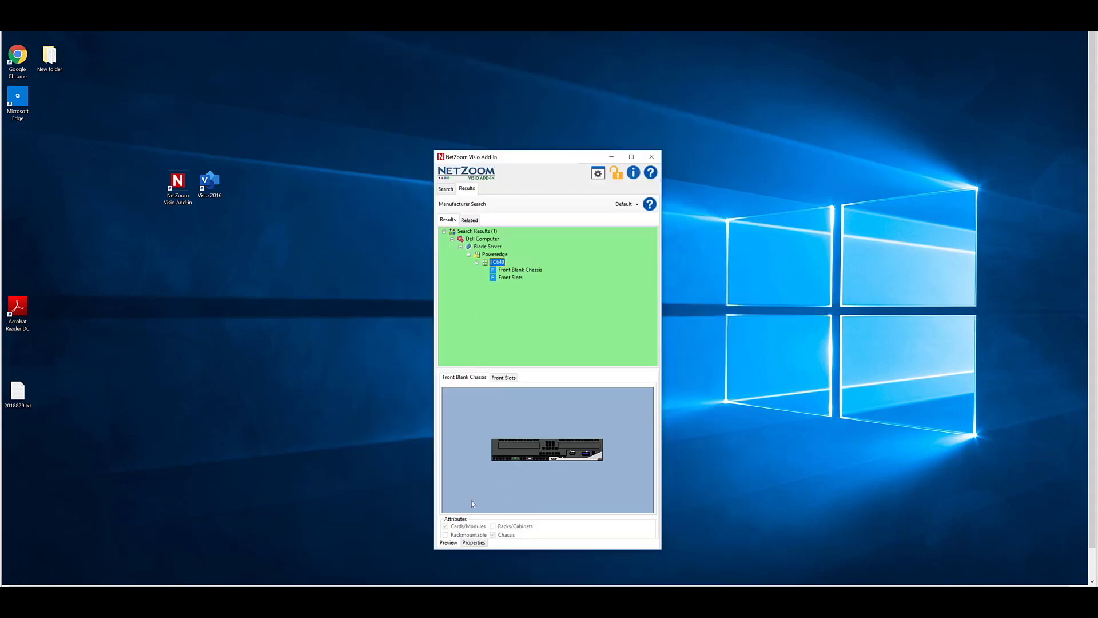
{"action": "left_click", "coordinate": [474, 543]}
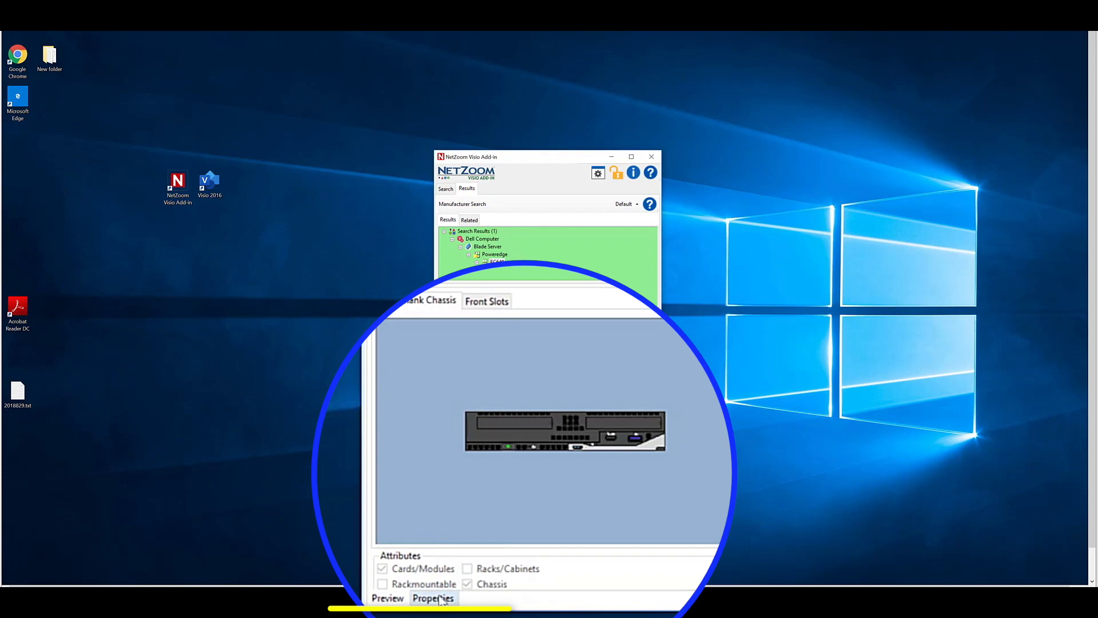
{"action": "left_click", "coordinate": [469, 219]}
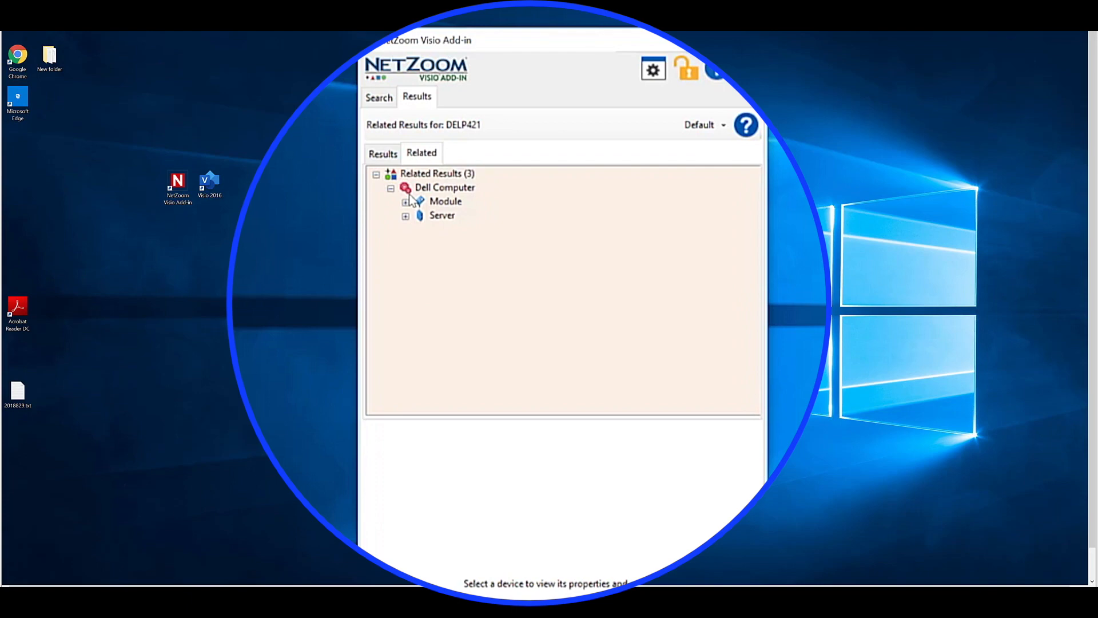
Expand the related Module and Server groups and select Poweredge R-Series
{"action": "left_click", "coordinate": [405, 201]}
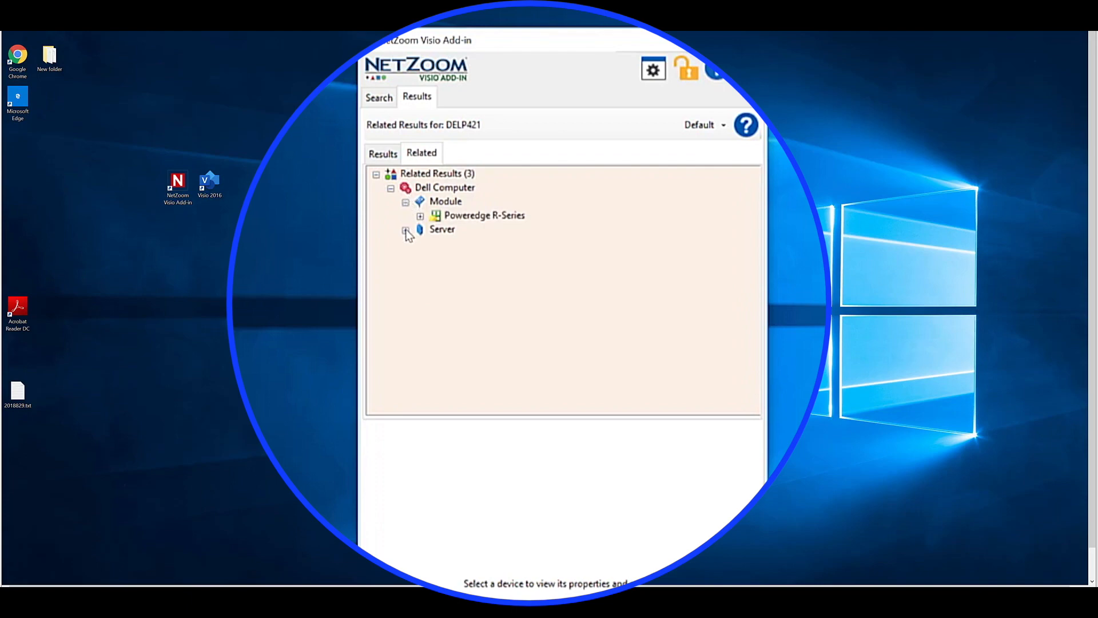
{"action": "left_click", "coordinate": [406, 228]}
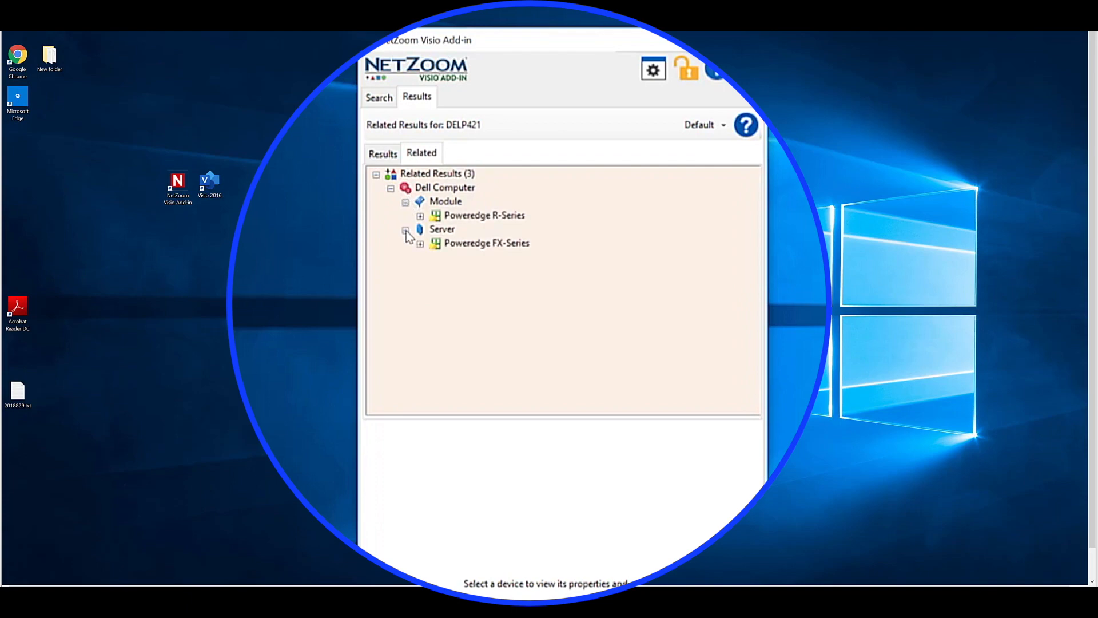
{"action": "left_click", "coordinate": [484, 215]}
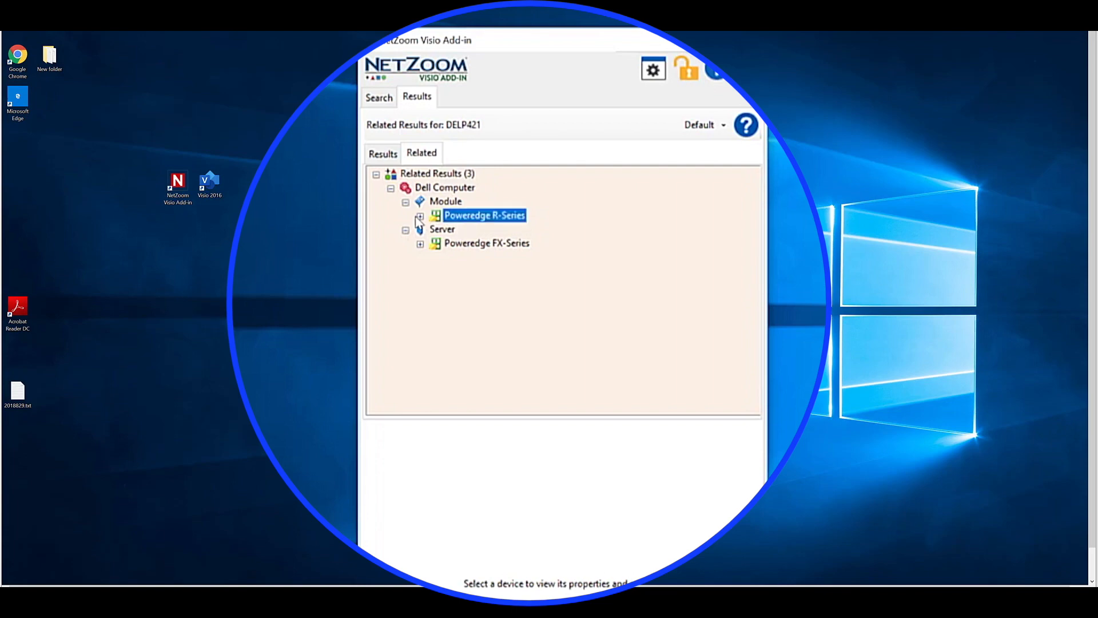
{"action": "left_click", "coordinate": [419, 216]}
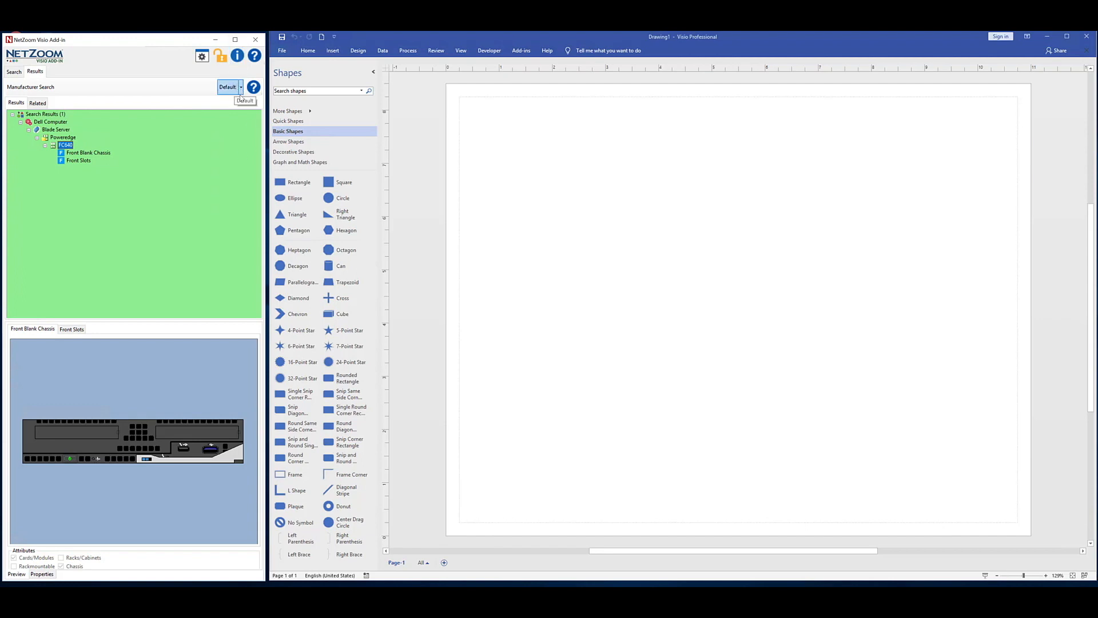
Set placement to Default and drag FC640 Front Slots onto the Visio page
{"action": "left_click", "coordinate": [240, 86]}
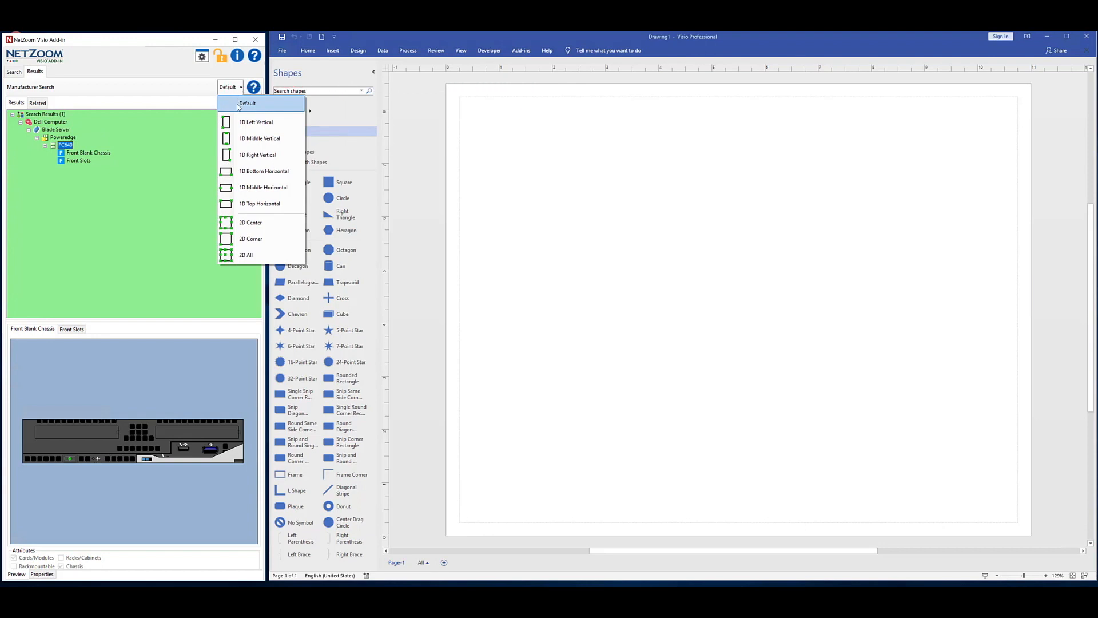
{"action": "left_click", "coordinate": [246, 103]}
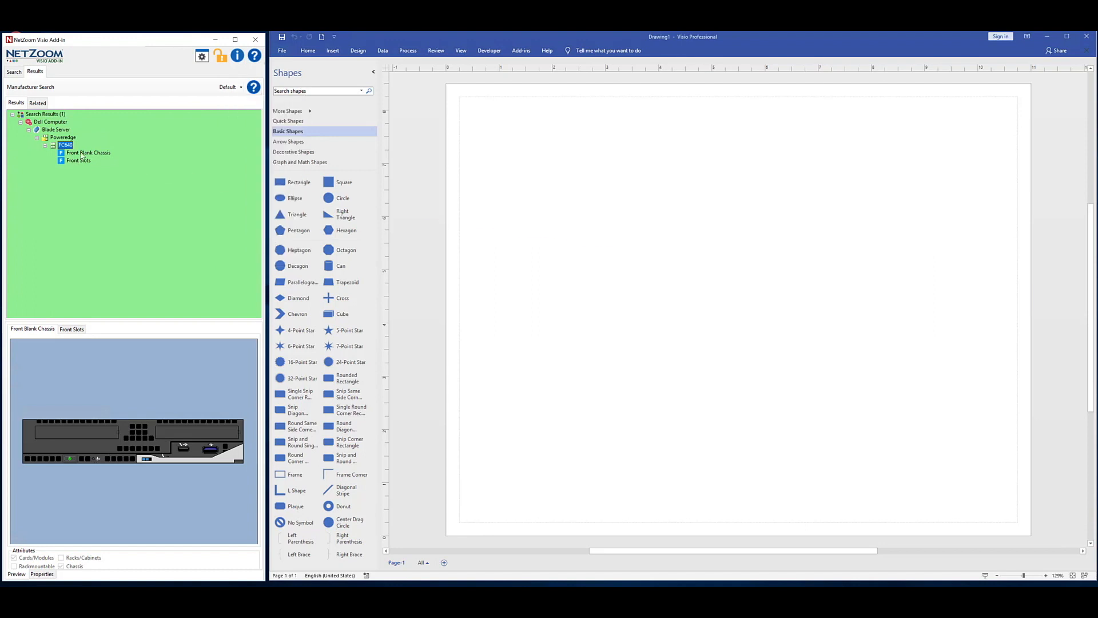
{"action": "left_click_drag", "start_coordinate": [82, 161], "coordinate": [630, 246]}
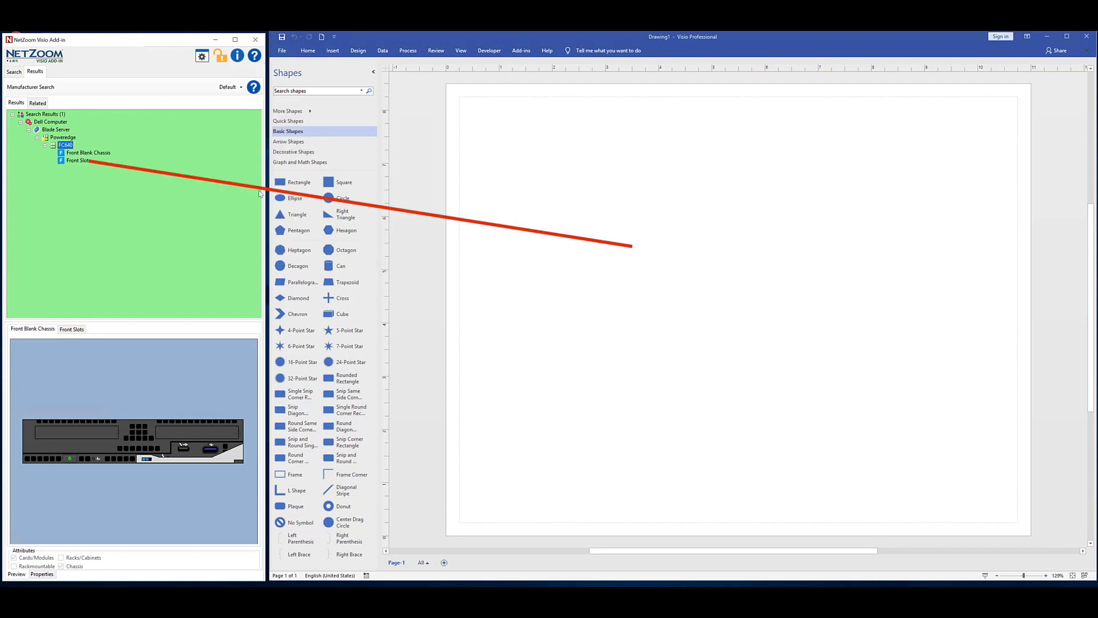
{"action": "left_click", "coordinate": [78, 160]}
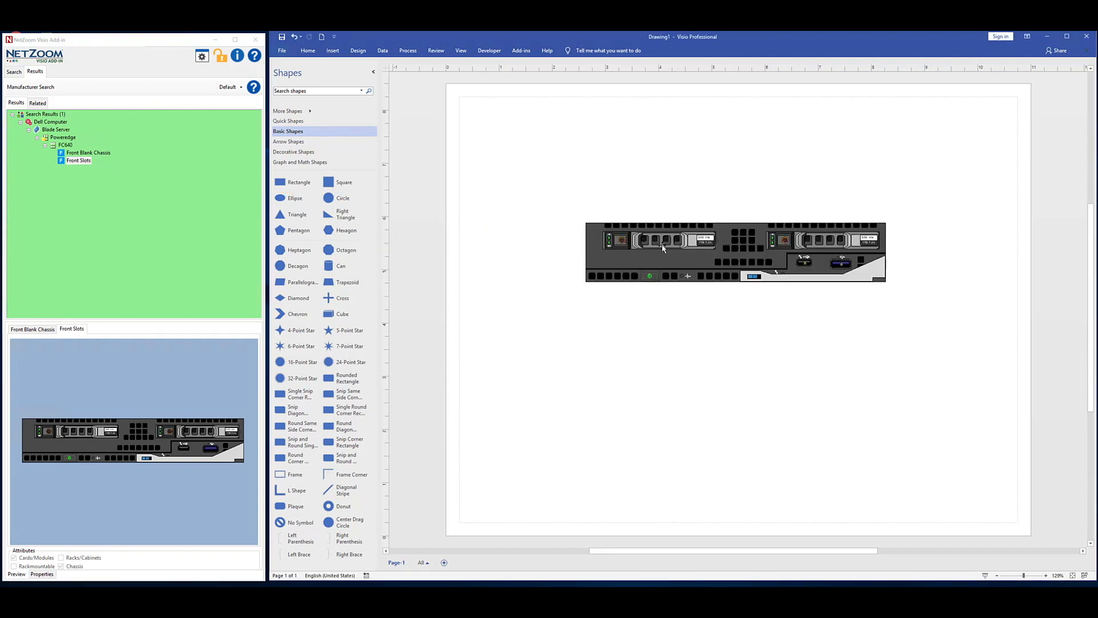
{"action": "mouse_move", "coordinate": [697, 253]}
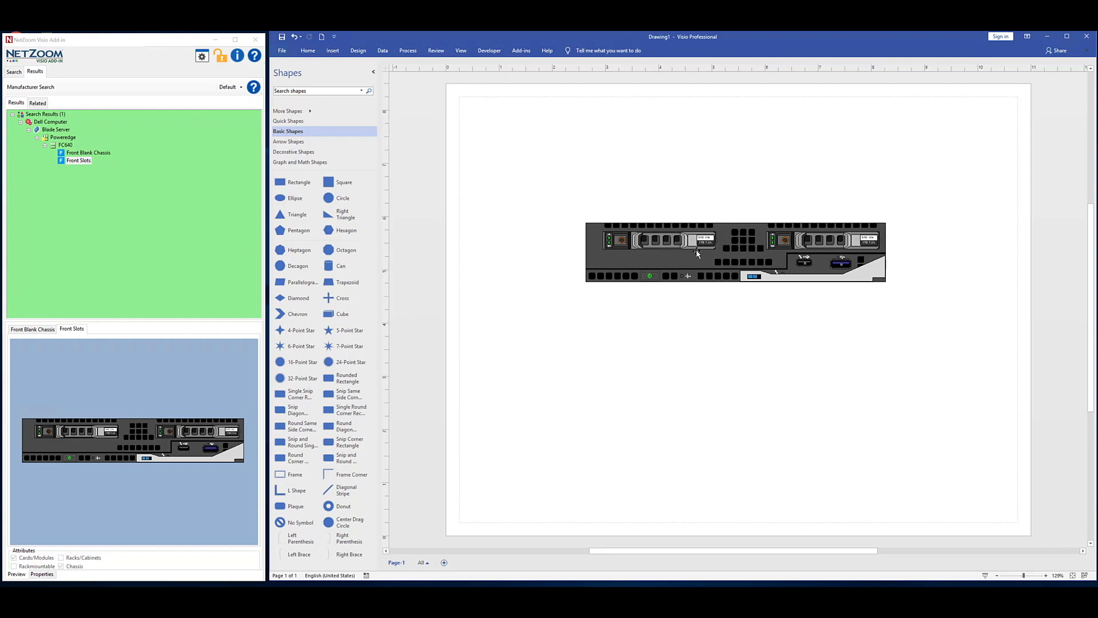
{"action": "mouse_move", "coordinate": [697, 254]}
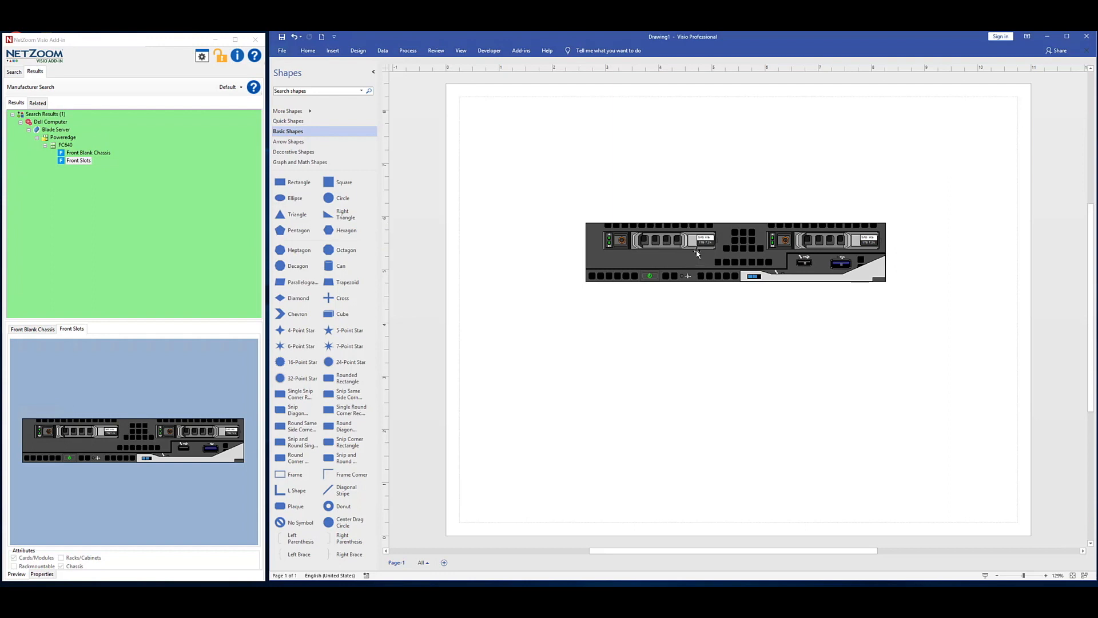
Open the FC640 shape's context menu to reach its Shape Data
{"action": "right_click", "coordinate": [697, 254]}
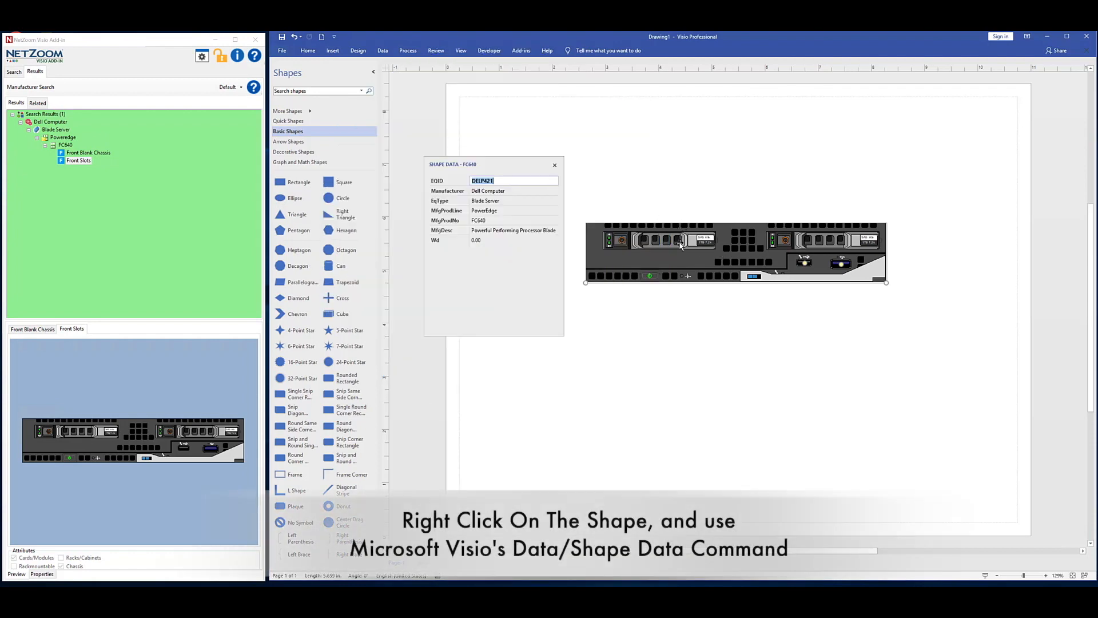
{"action": "mouse_move", "coordinate": [679, 244]}
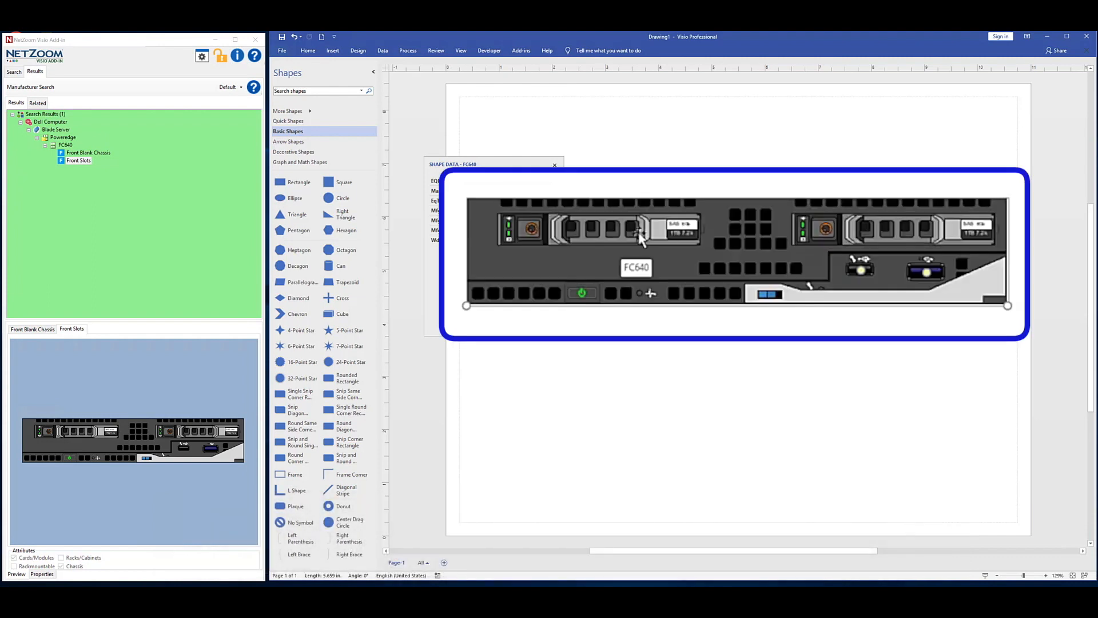
{"action": "mouse_move", "coordinate": [662, 233]}
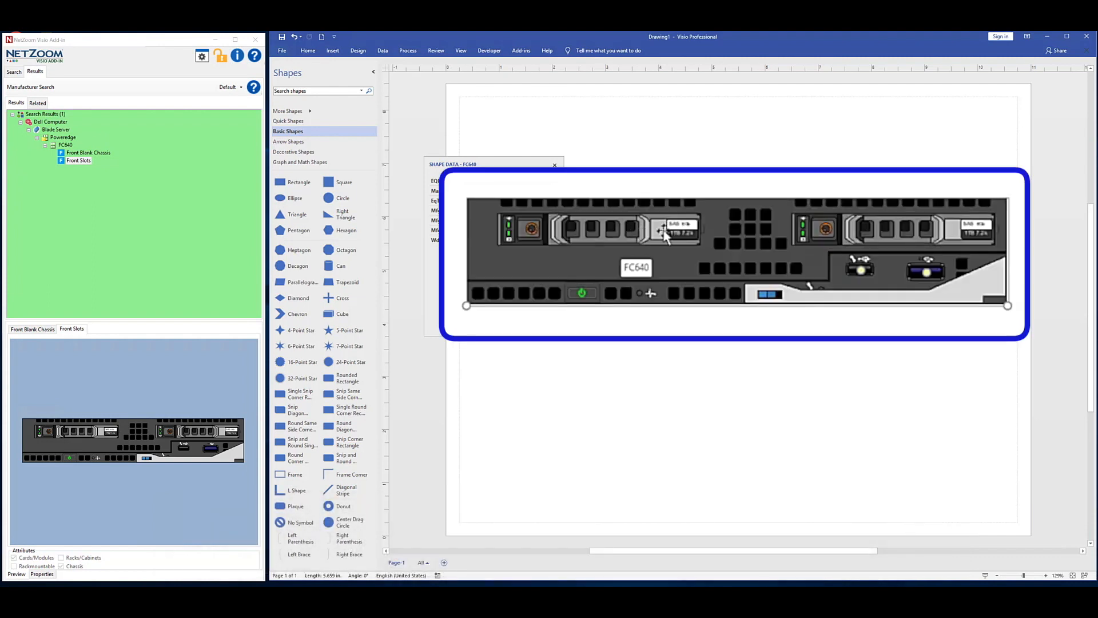
{"action": "mouse_move", "coordinate": [715, 269]}
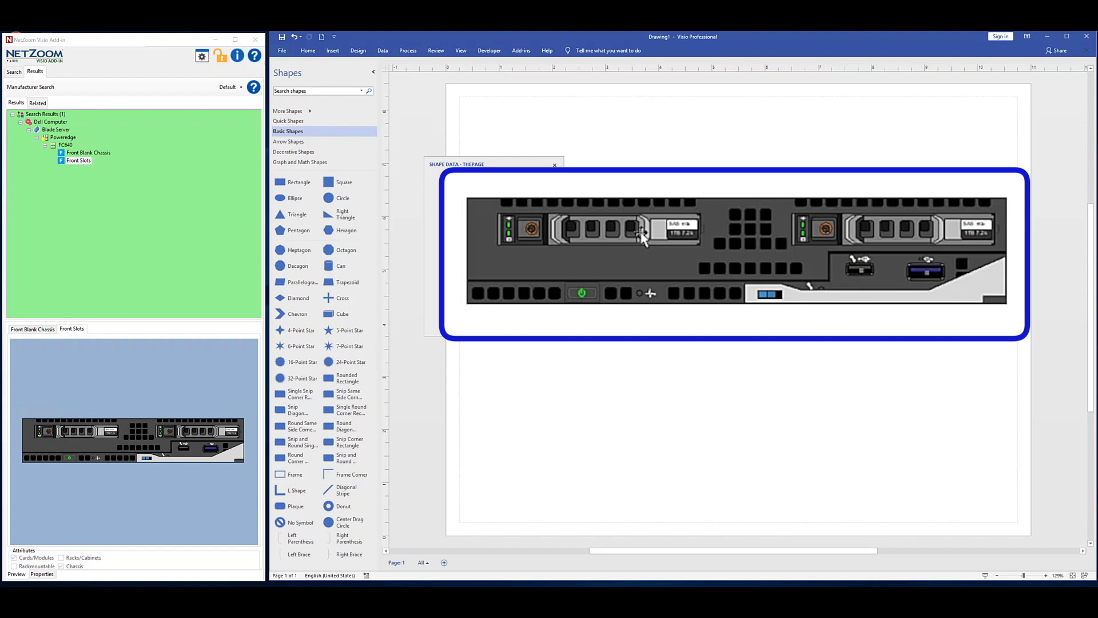
{"action": "mouse_move", "coordinate": [634, 252]}
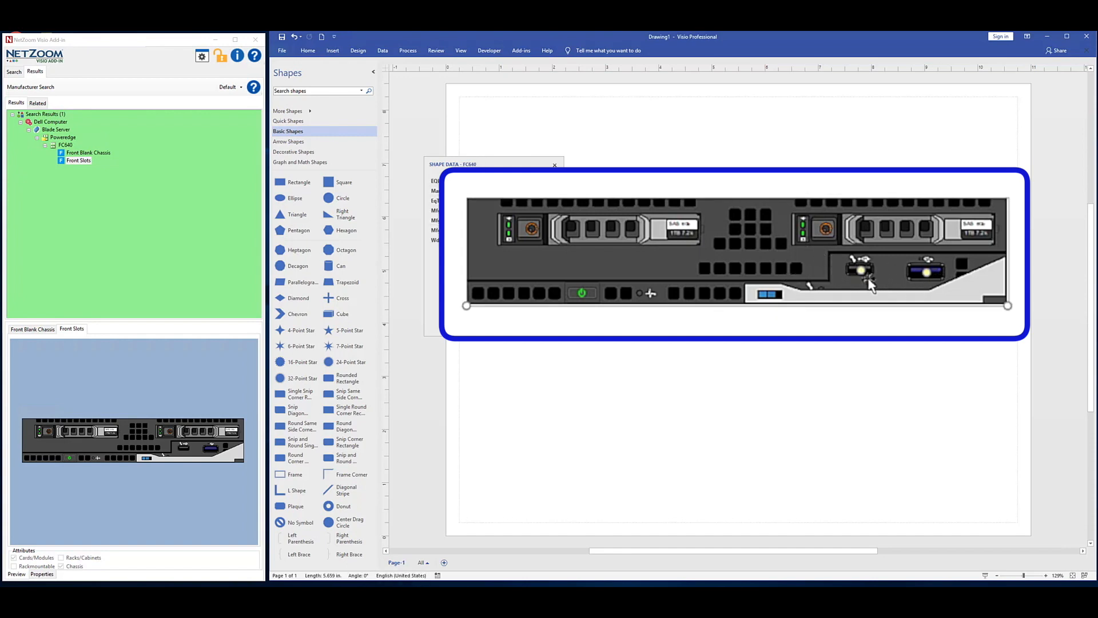
{"action": "mouse_move", "coordinate": [918, 284]}
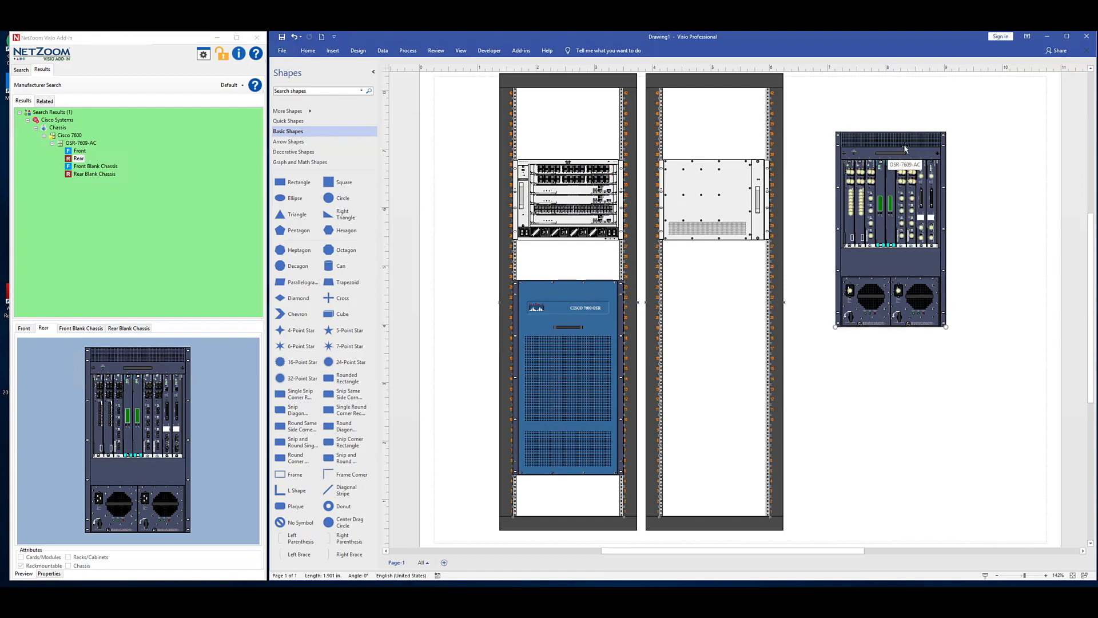
{"action": "mouse_move", "coordinate": [900, 143]}
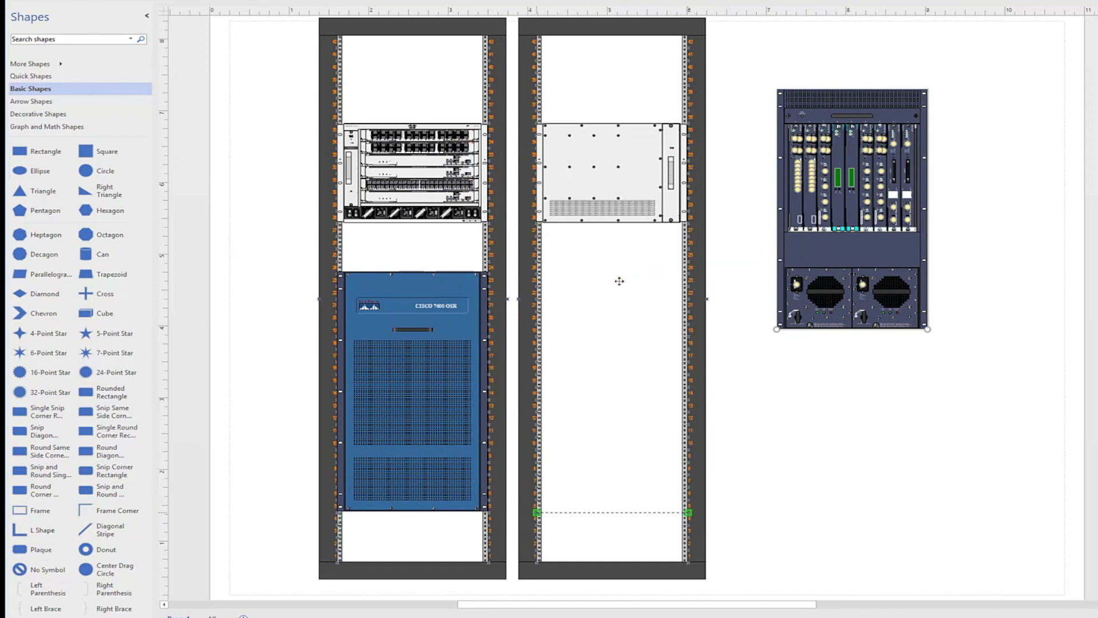
Drag the OSR-7609-AC chassis into the right rack's lower units
{"action": "left_click_drag", "start_coordinate": [852, 210], "coordinate": [613, 393]}
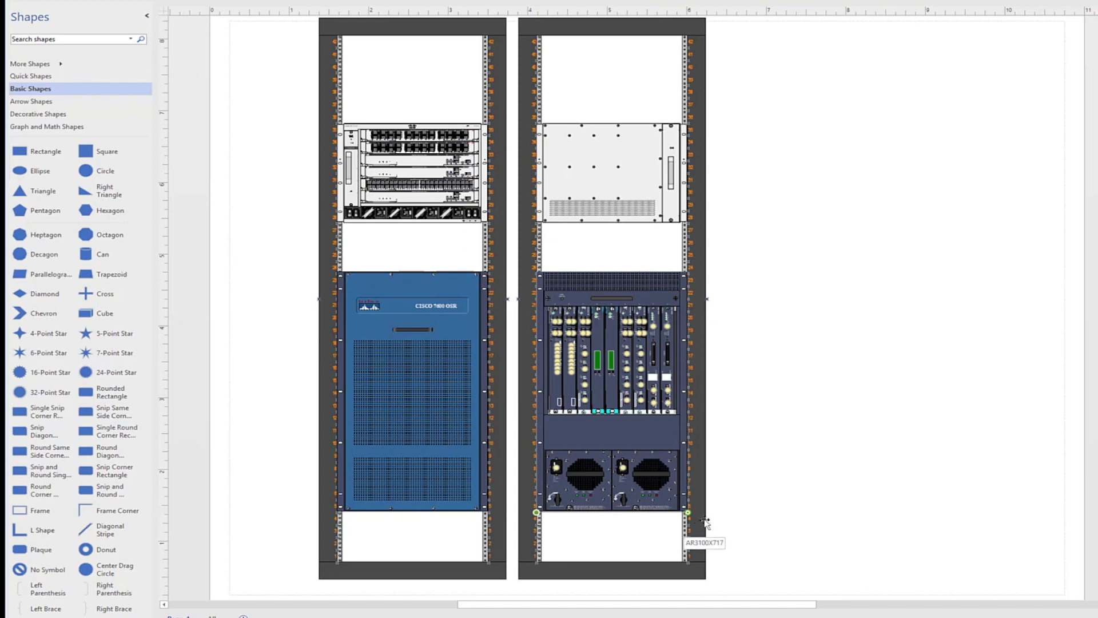
{"action": "mouse_move", "coordinate": [800, 407]}
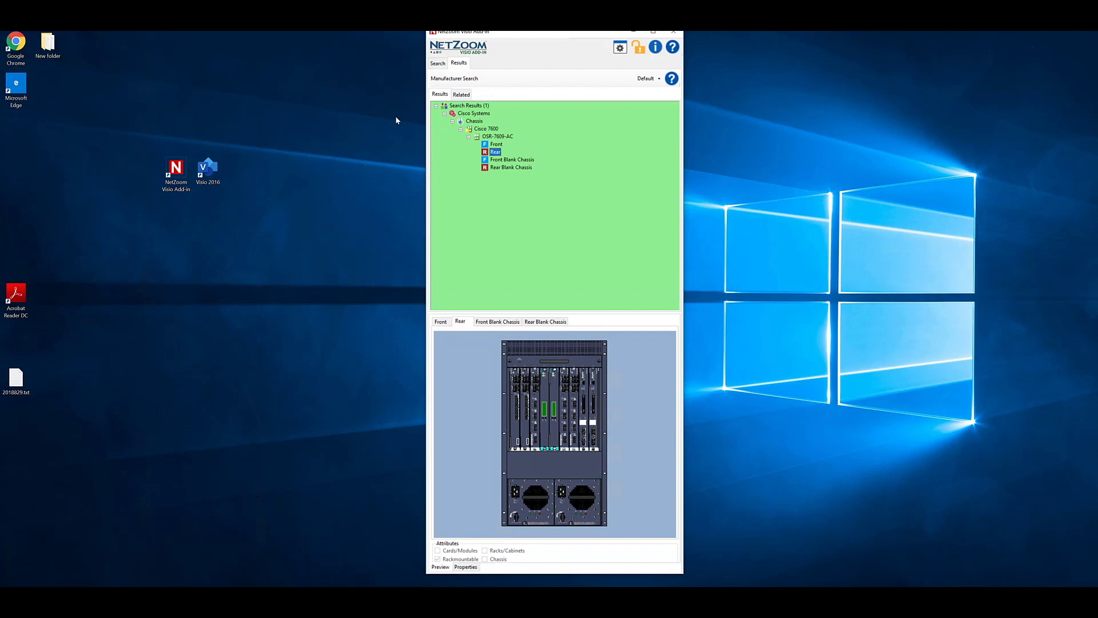
{"action": "left_click", "coordinate": [438, 63]}
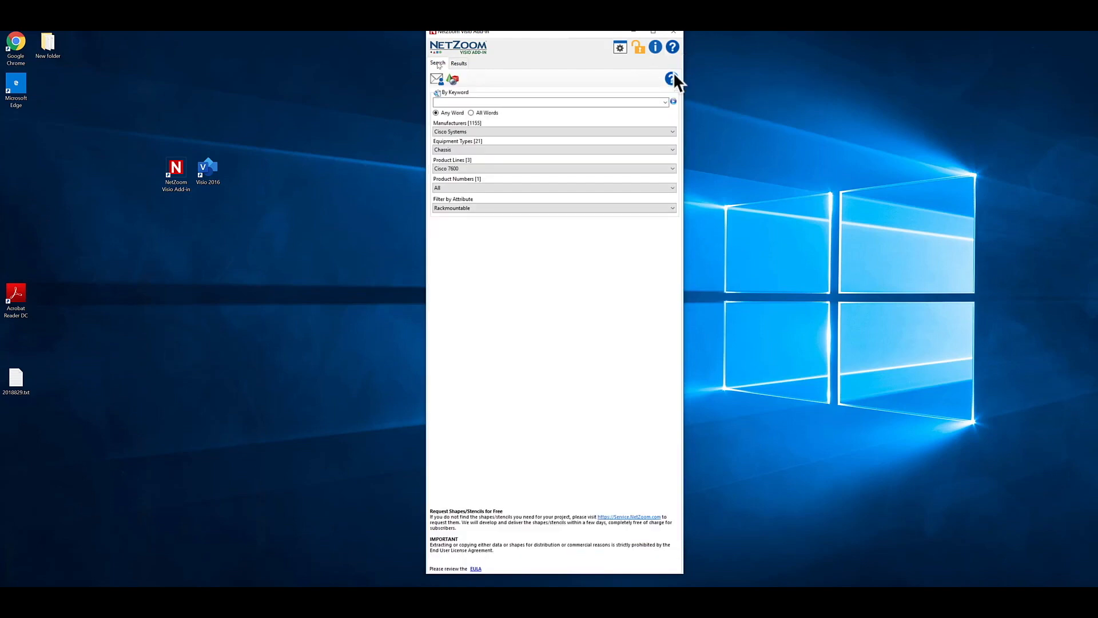
{"action": "mouse_move", "coordinate": [436, 78]}
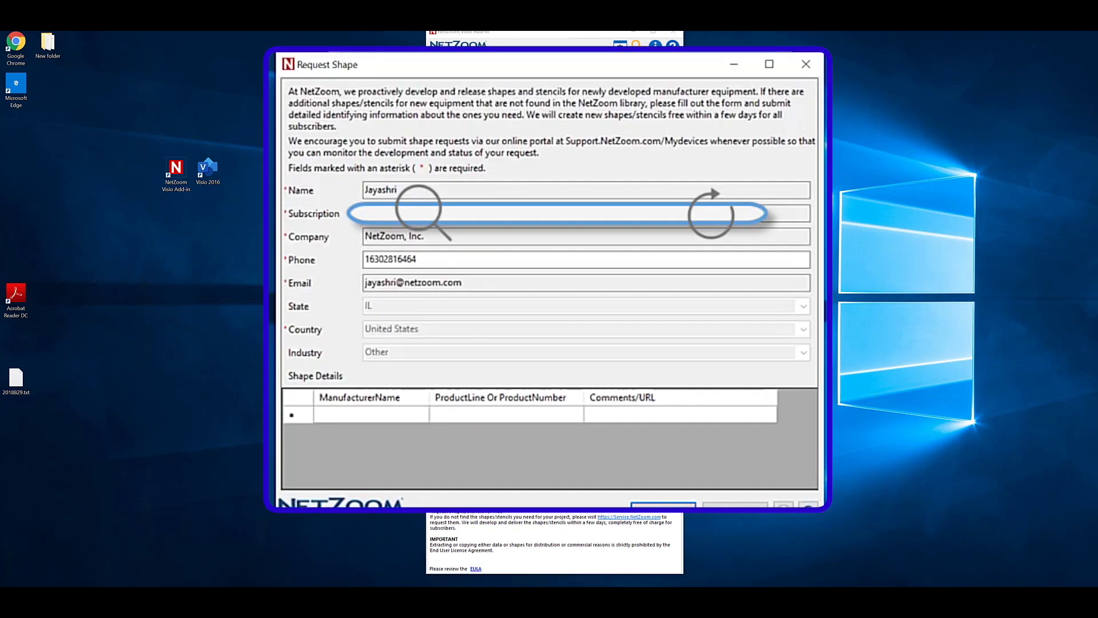
{"action": "type", "text": "Subscrip"}
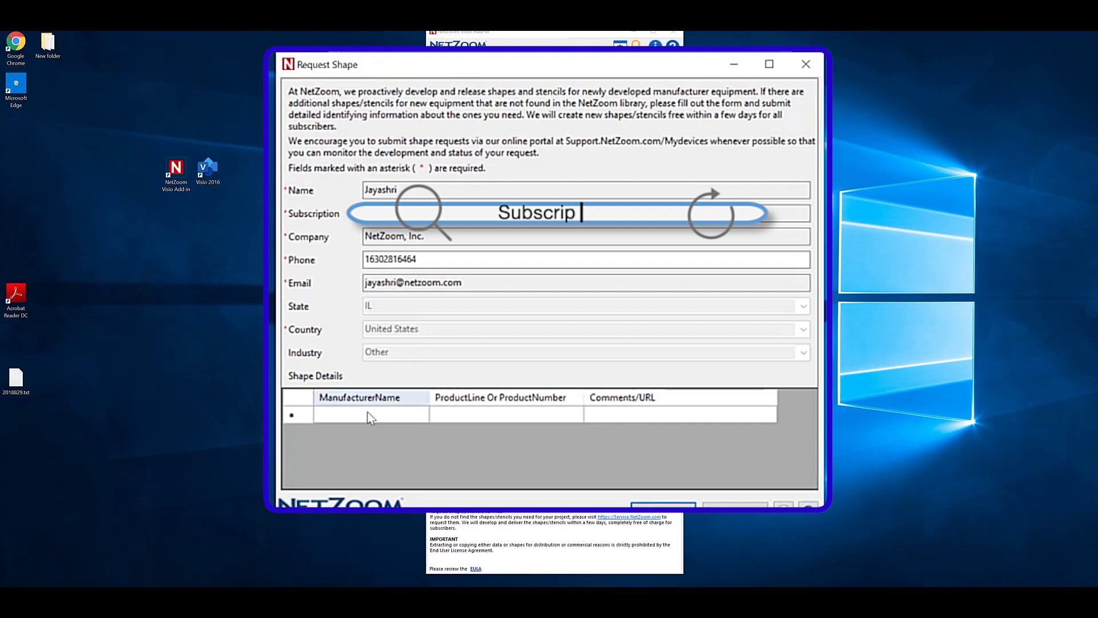
{"action": "type", "text": "io"}
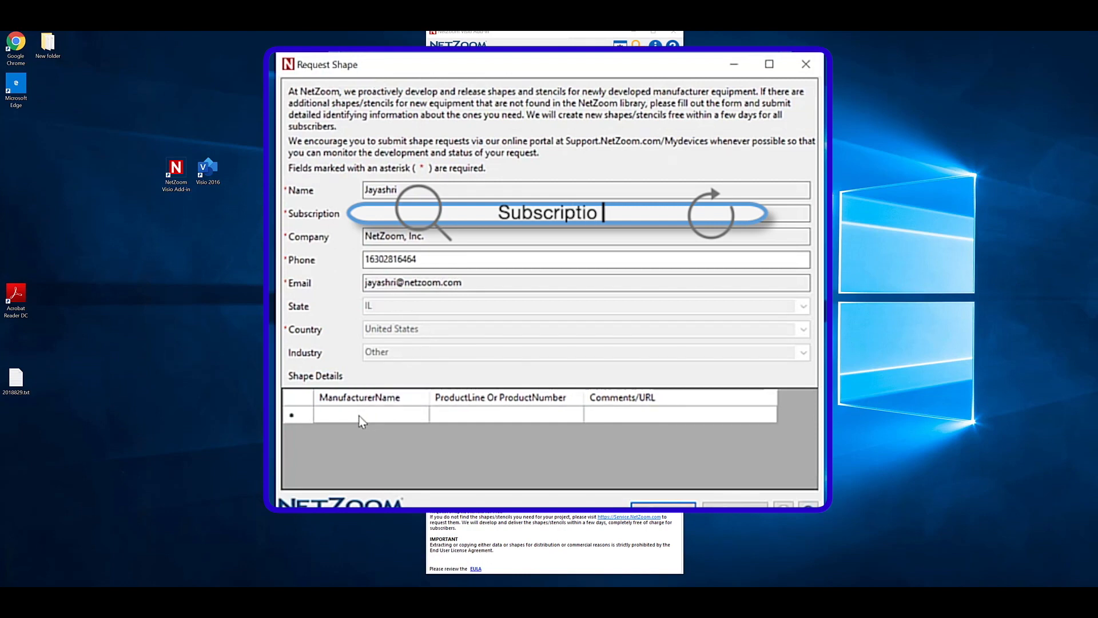
{"action": "type", "text": "Nu"}
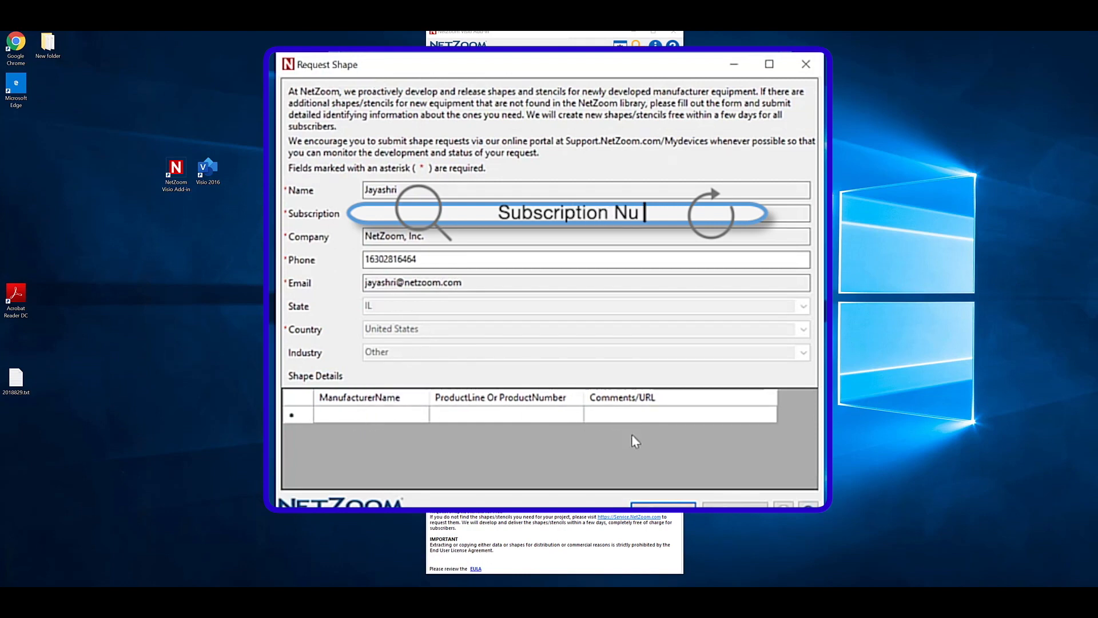
{"action": "type", "text": "mber"}
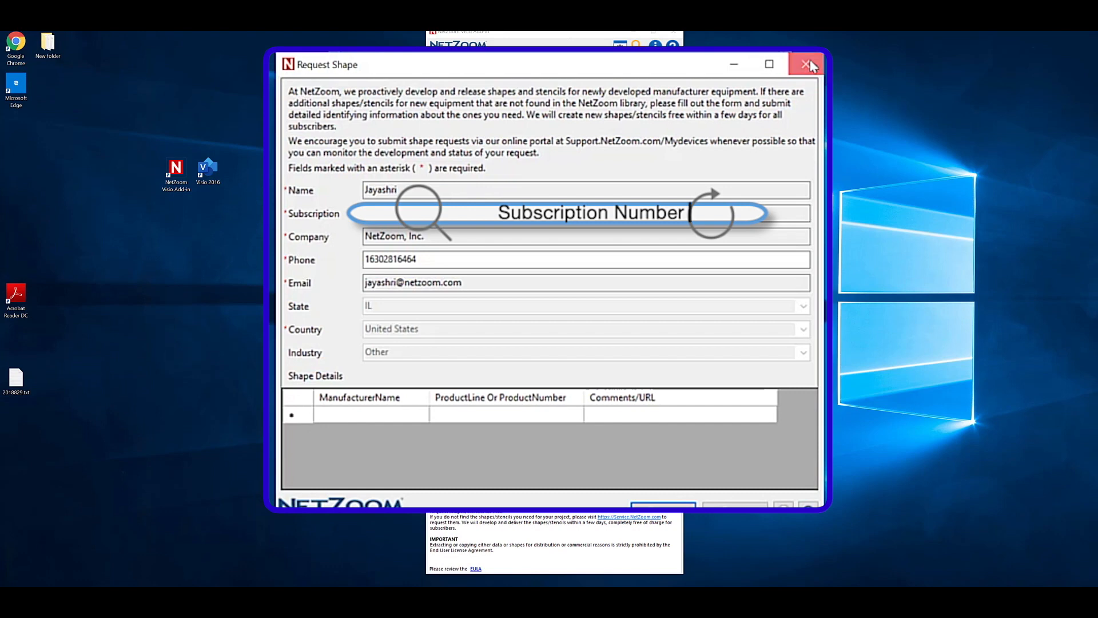
{"action": "left_click", "coordinate": [807, 64]}
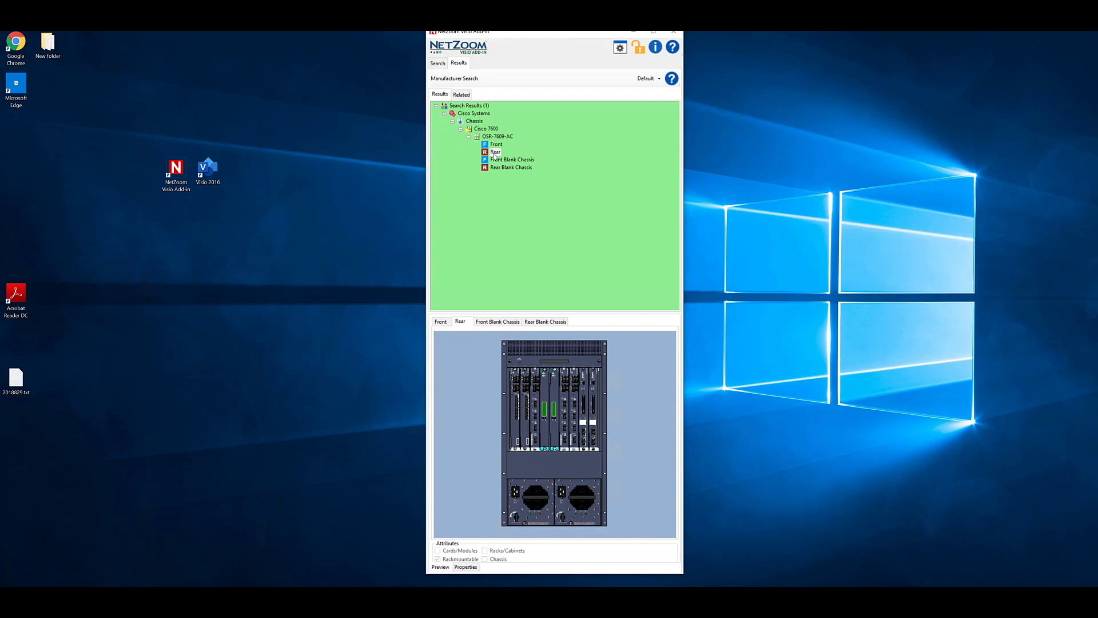
{"action": "right_click", "coordinate": [495, 152]}
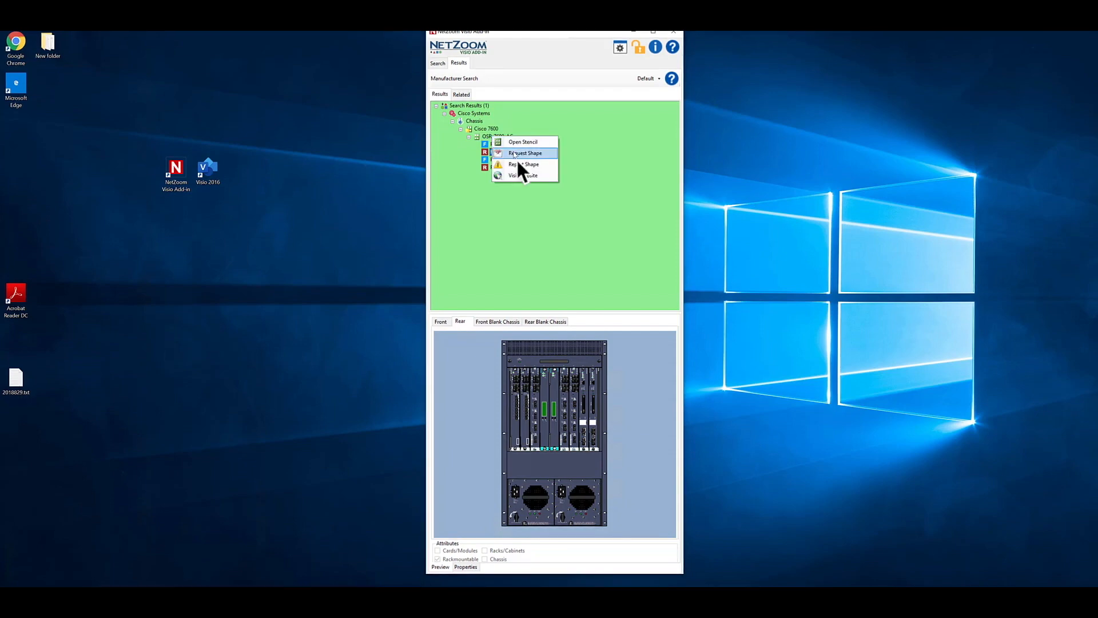
{"action": "left_click", "coordinate": [523, 164]}
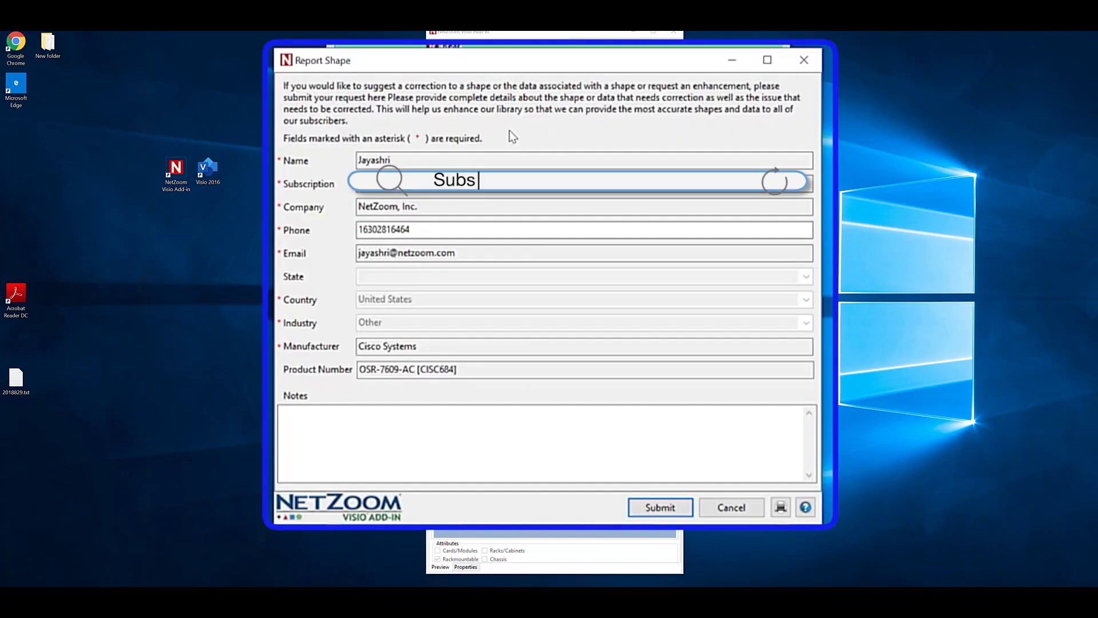
{"action": "type", "text": "cription"}
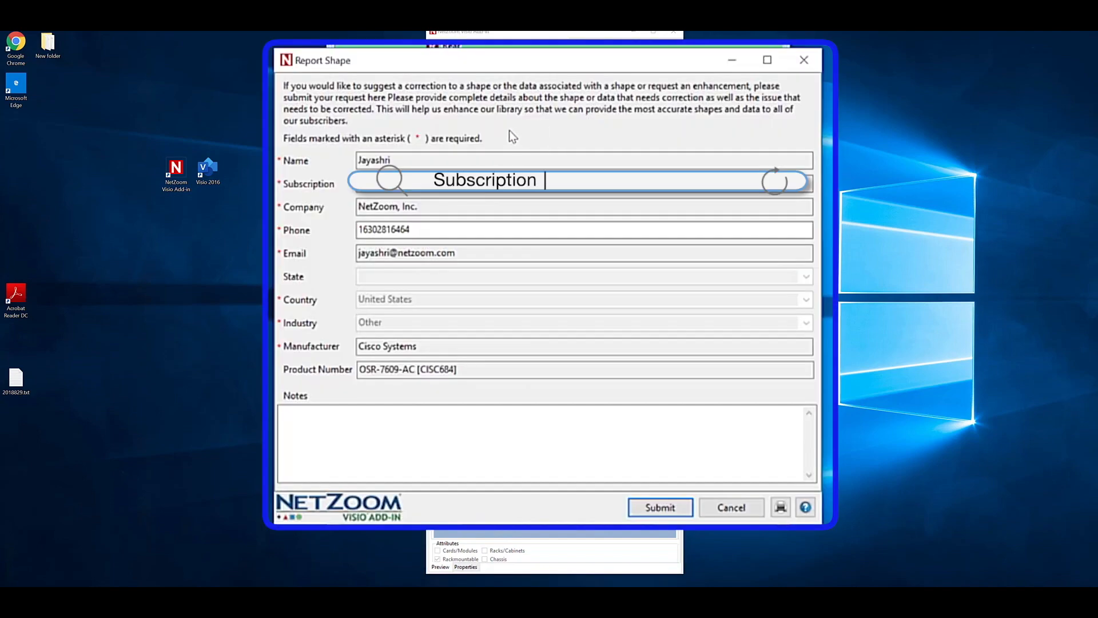
{"action": "type", "text": "Number"}
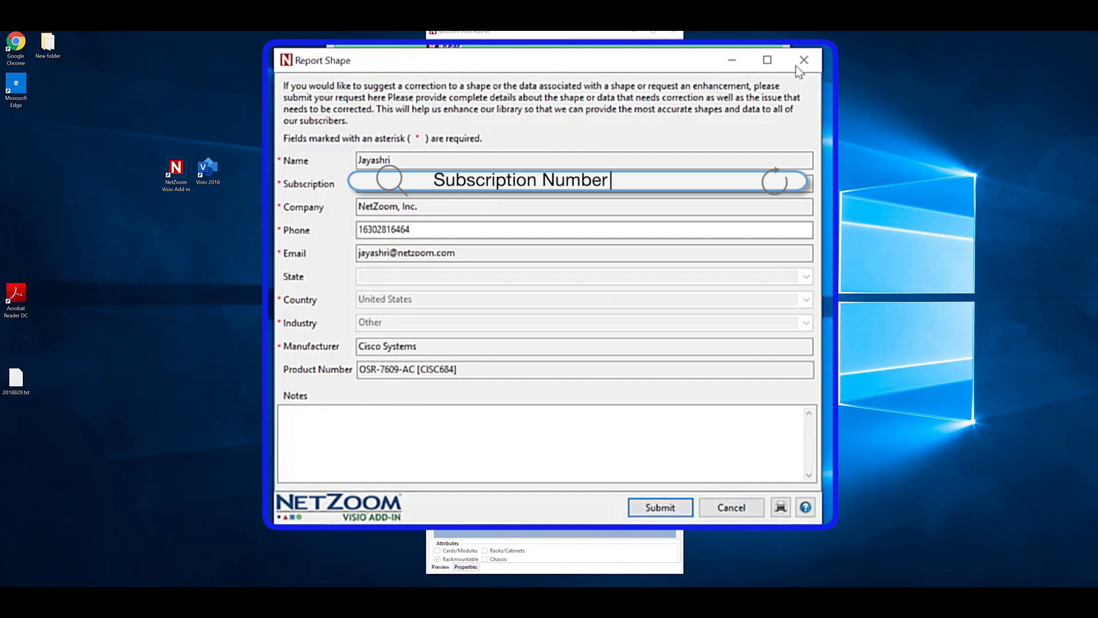
{"action": "left_click", "coordinate": [803, 59]}
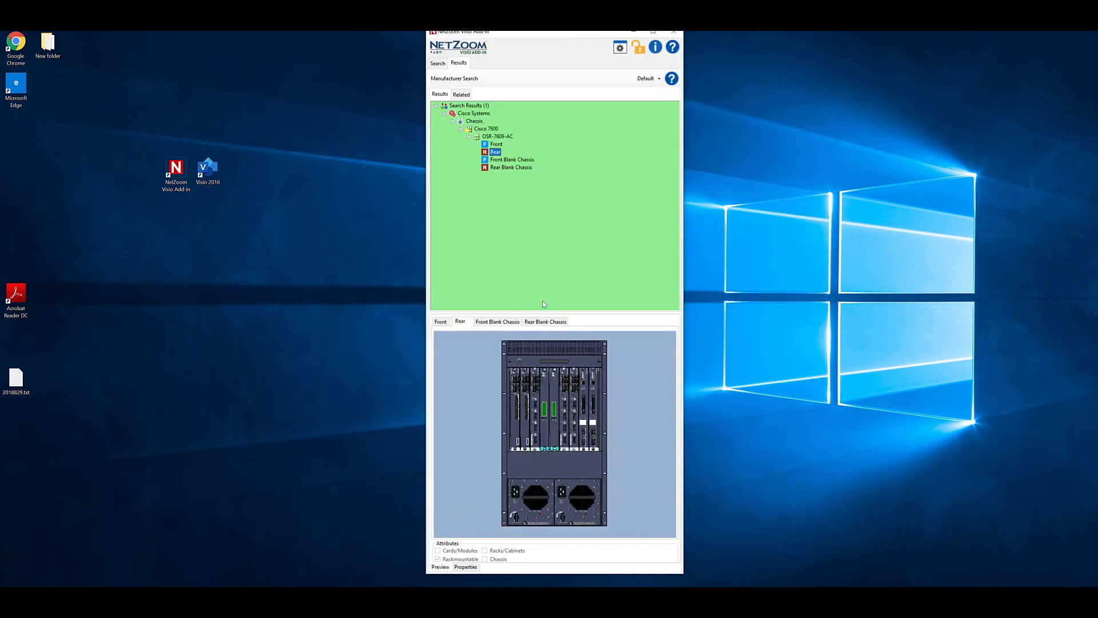